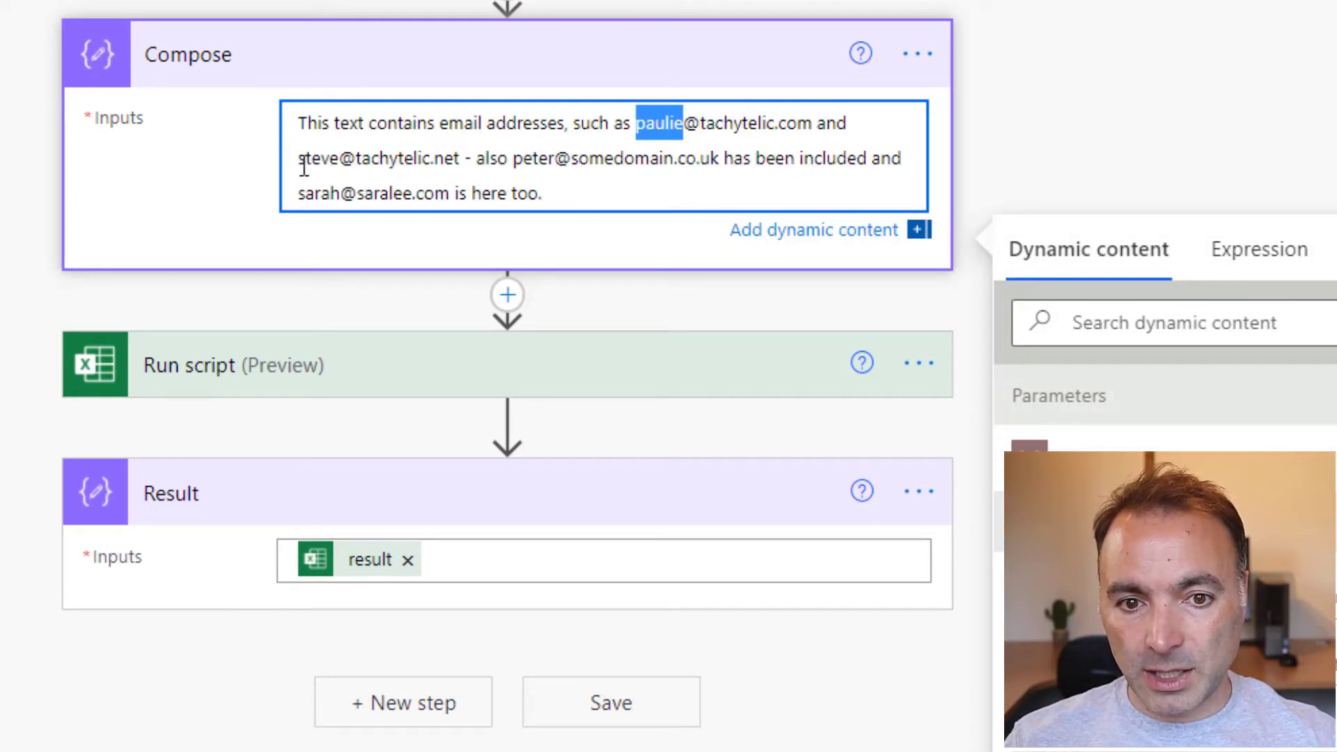
# Step: Highlight an example email, test-run the flow, scroll through the script inputs, then go to Power-Automate-Functions
pyautogui.doubleClick(364, 158)
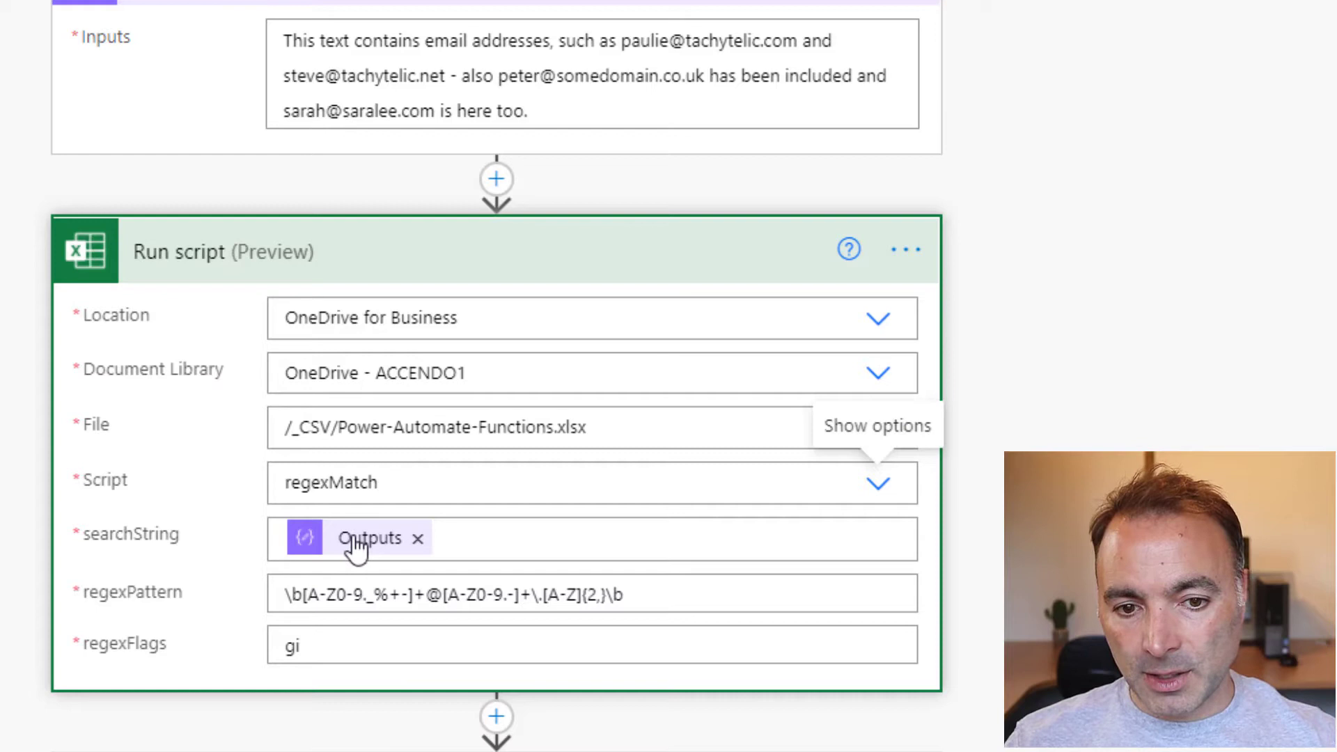
pyautogui.moveTo(206, 693)
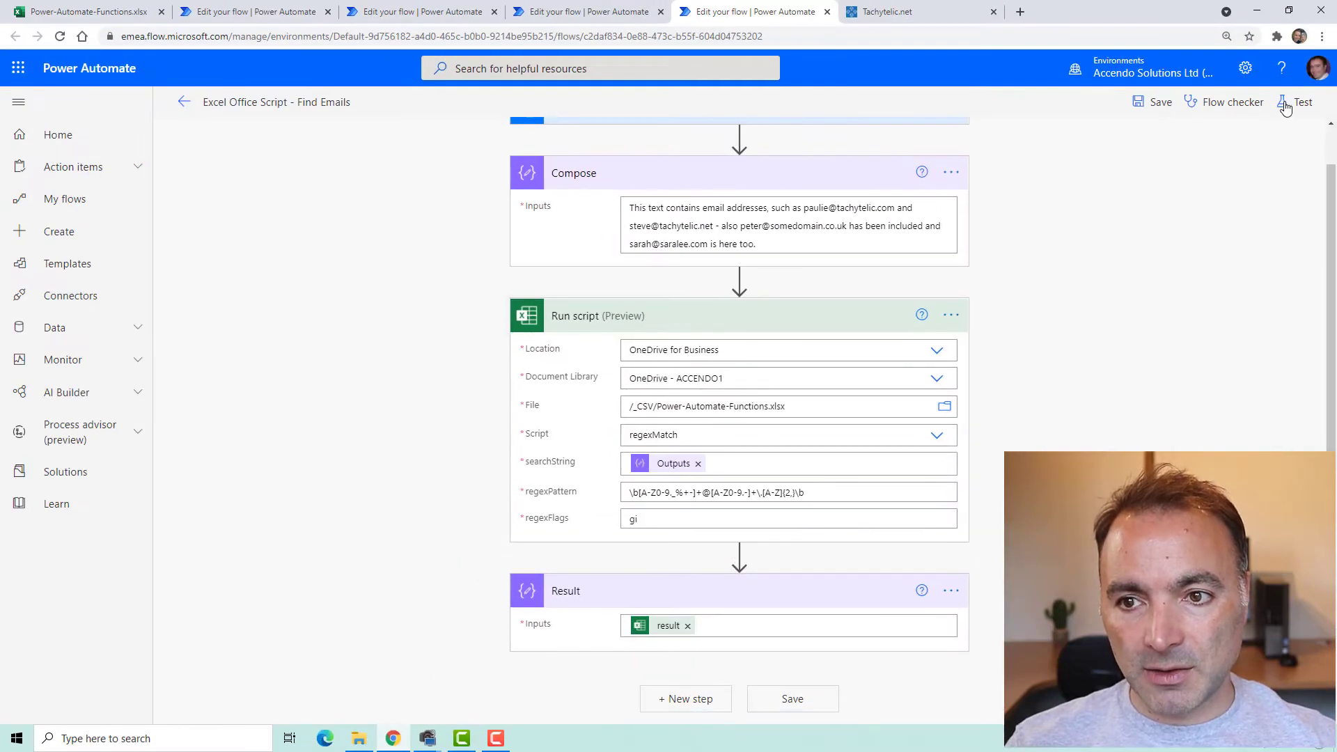
pyautogui.click(1286, 103)
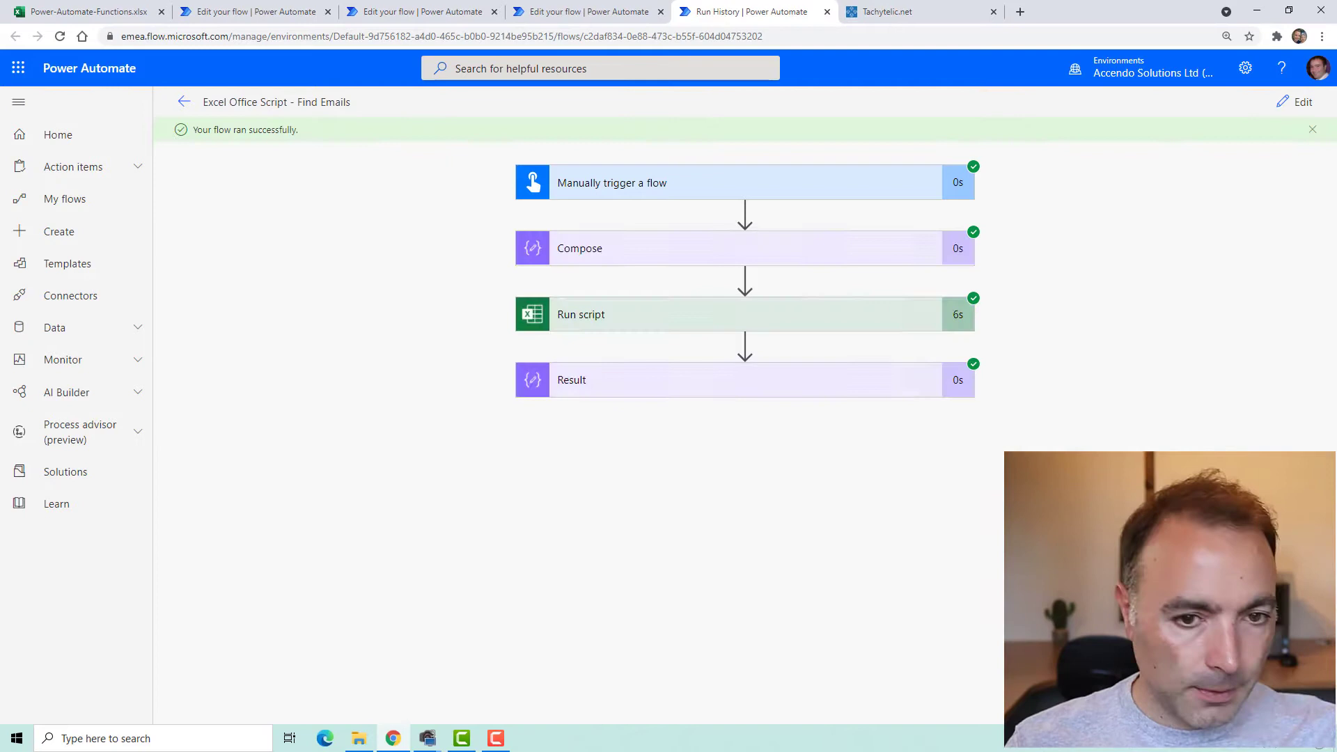
pyautogui.moveTo(743, 372)
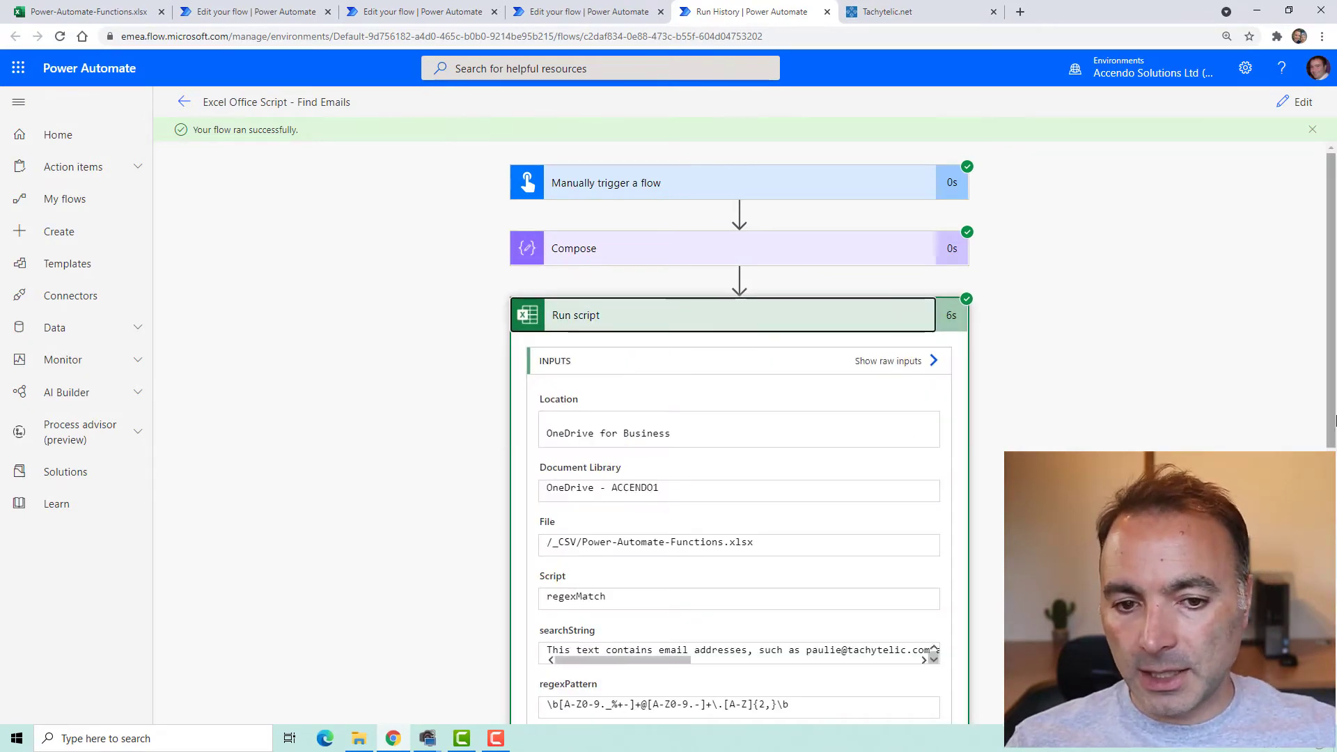
pyautogui.scroll(-3)
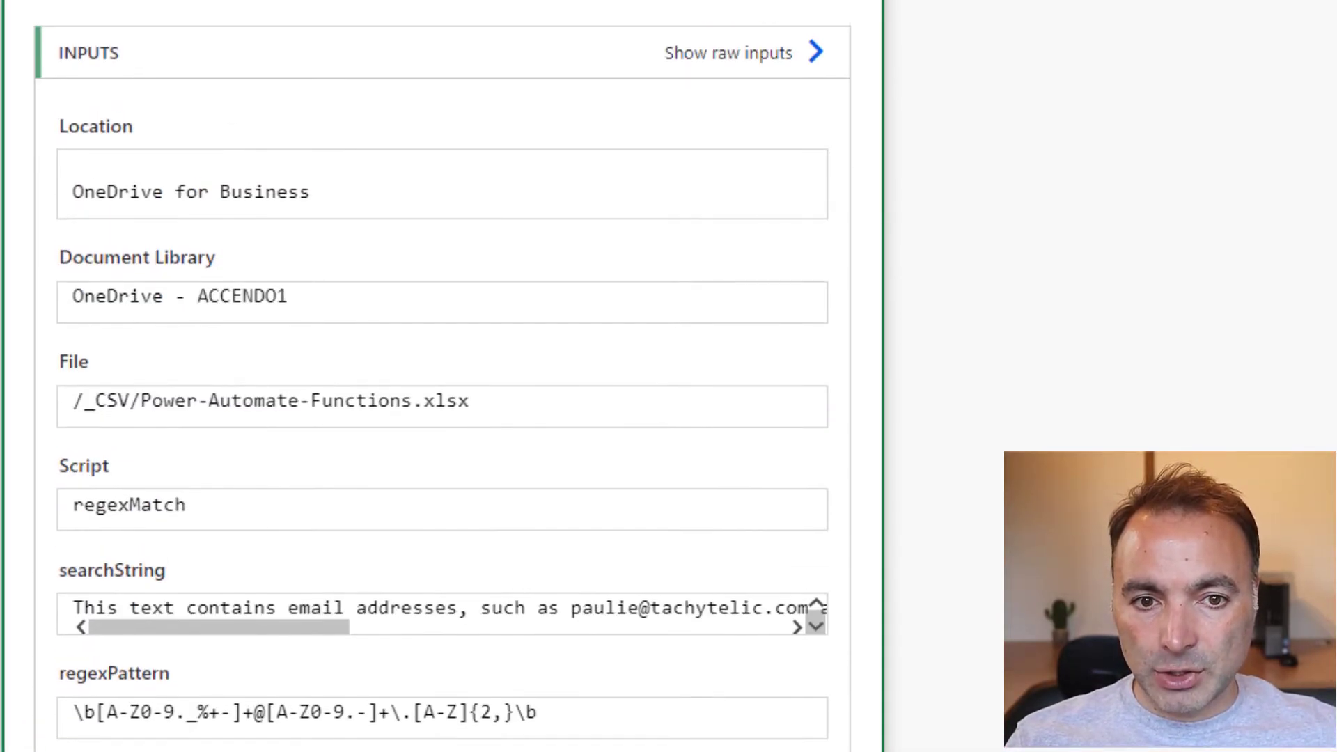
pyautogui.scroll(-3)
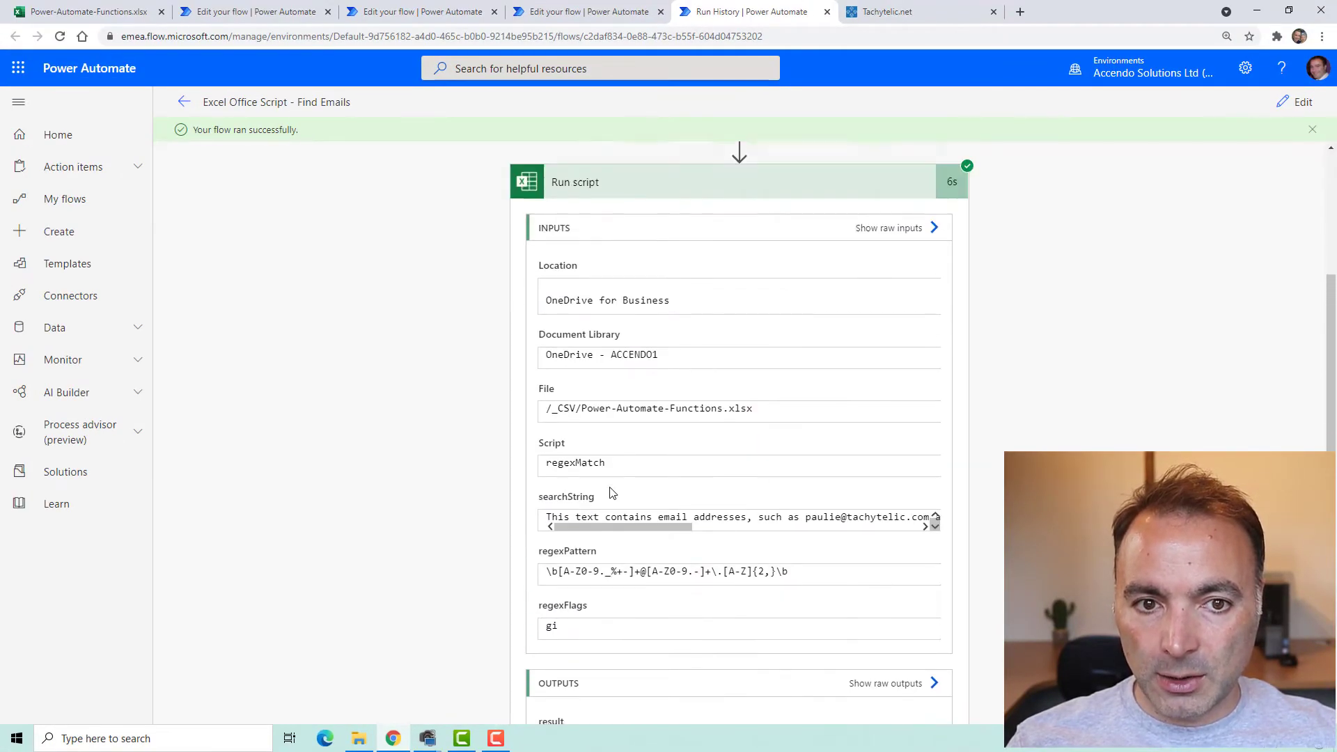
pyautogui.click(70, 11)
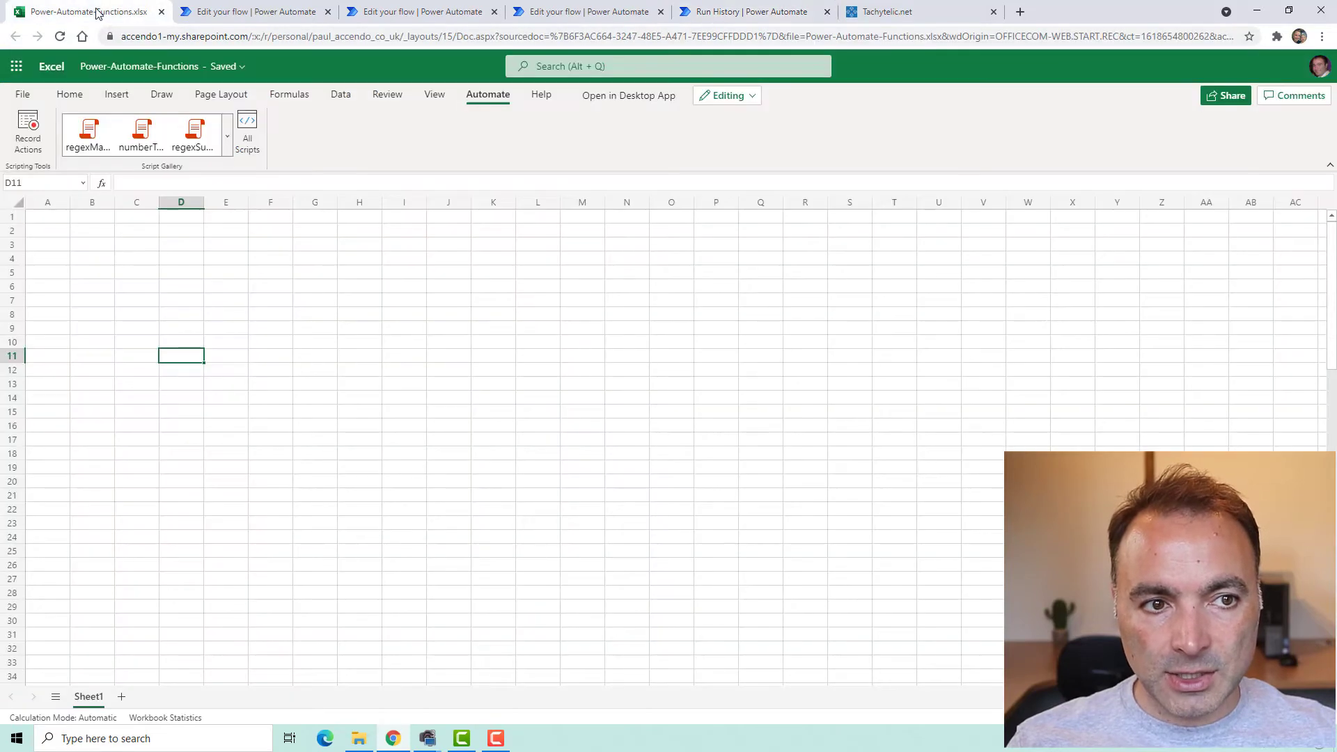
# Step: Open regexMatch from All Scripts, highlight its Array<string> return type and return line, and select all code
pyautogui.click(247, 129)
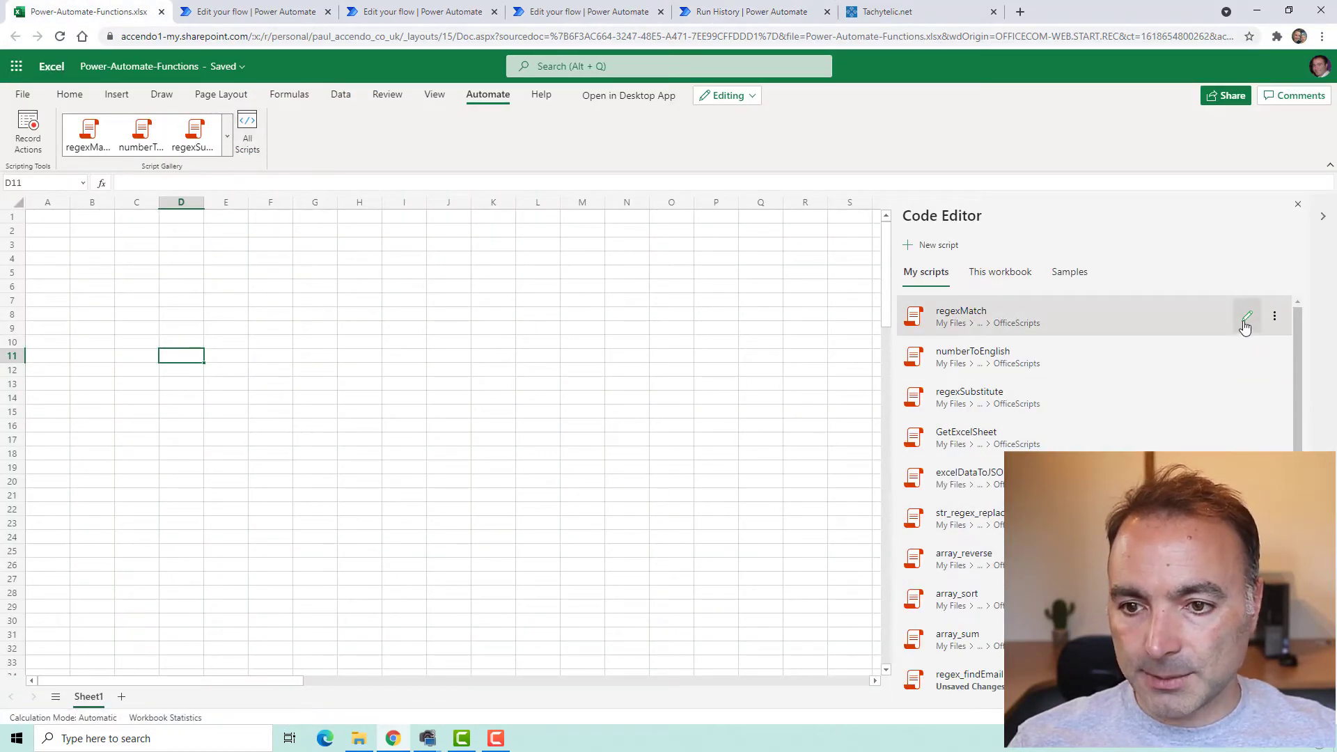
pyautogui.click(1246, 317)
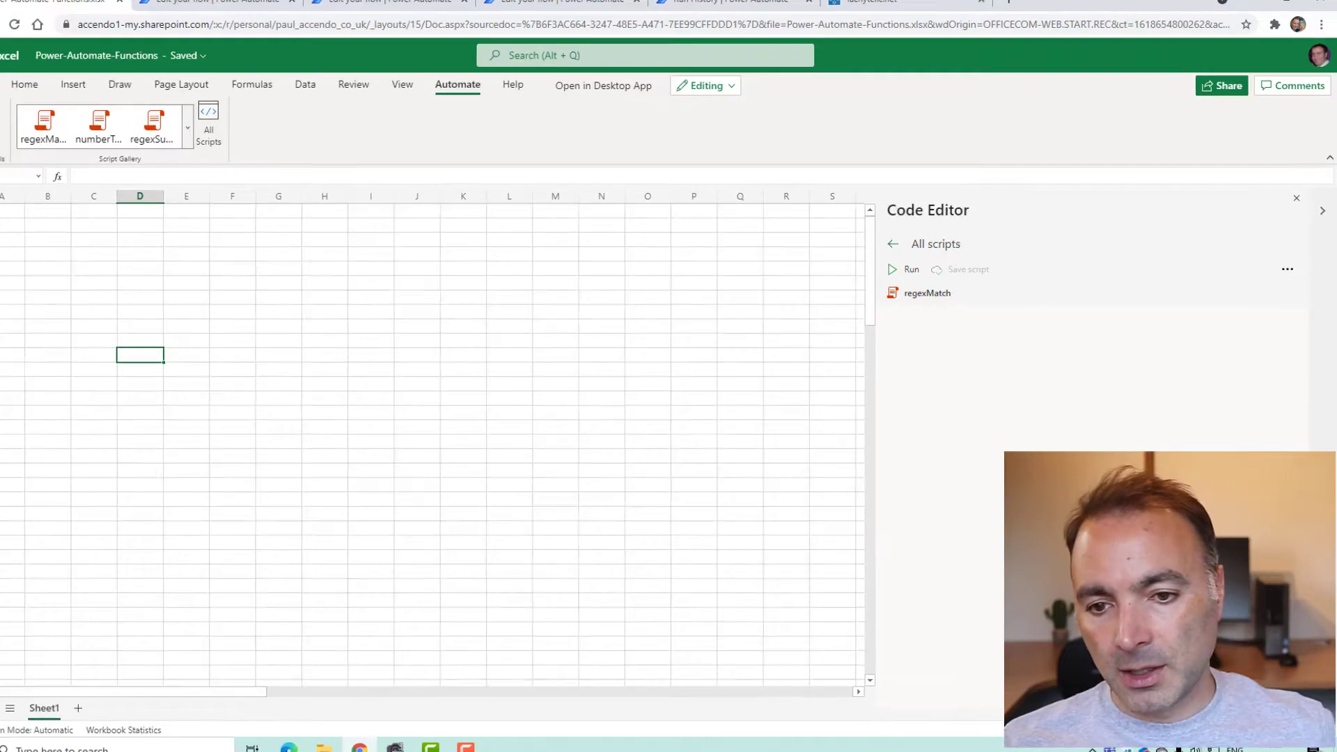
pyautogui.click(927, 294)
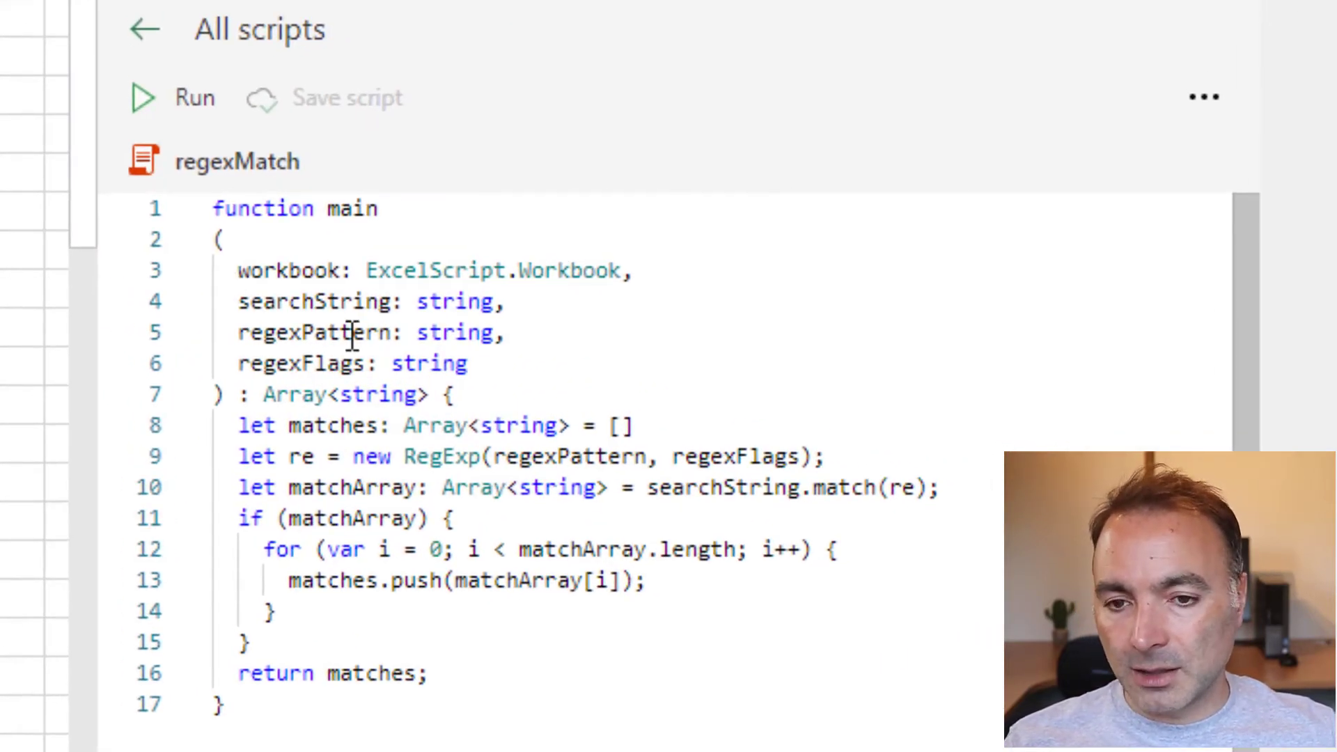
pyautogui.moveTo(265, 271); pyautogui.dragTo(382, 363)
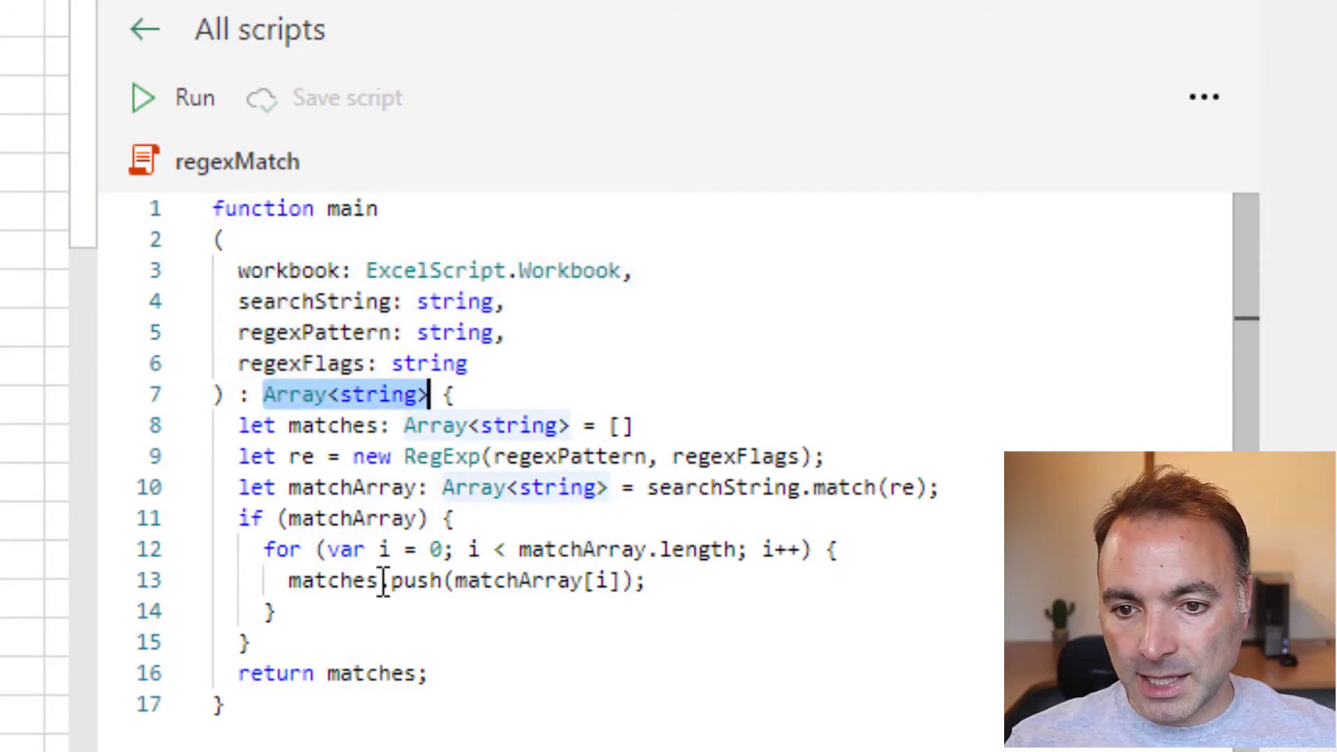
pyautogui.click(264, 612)
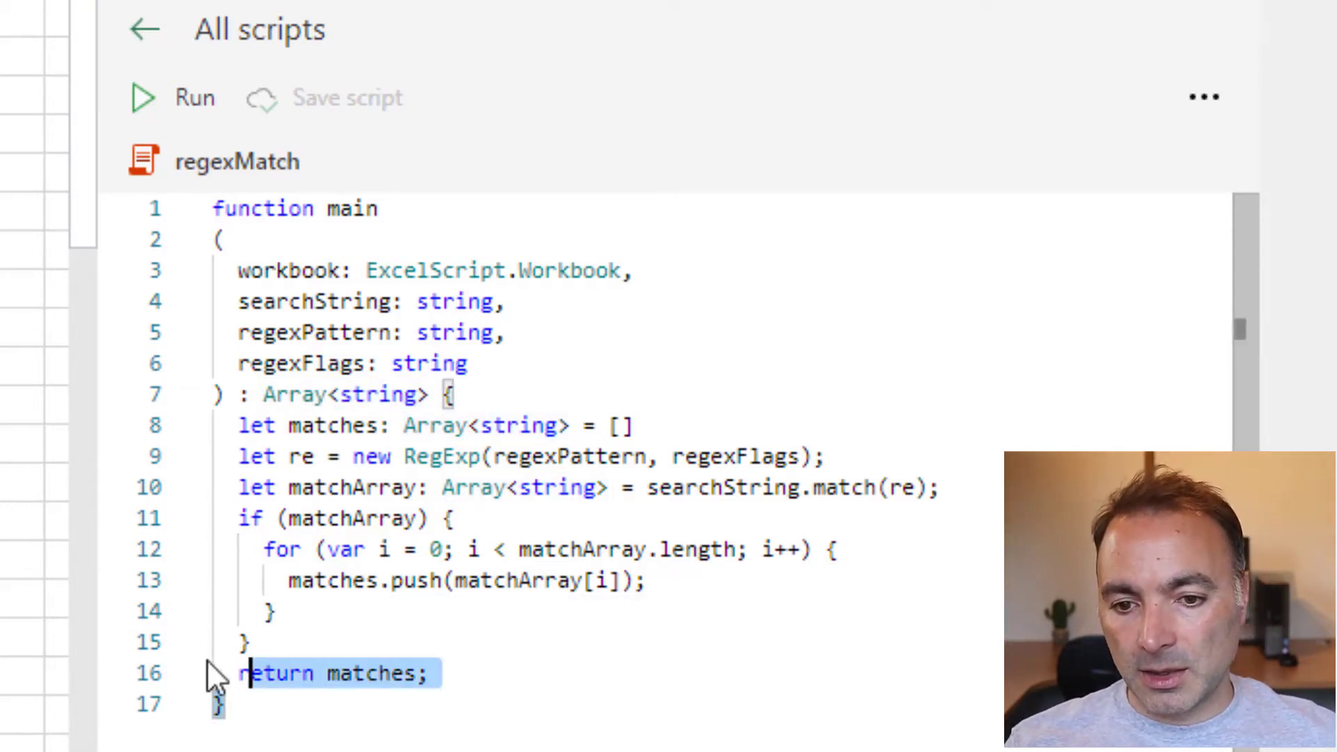
pyautogui.press('ctrl+a')
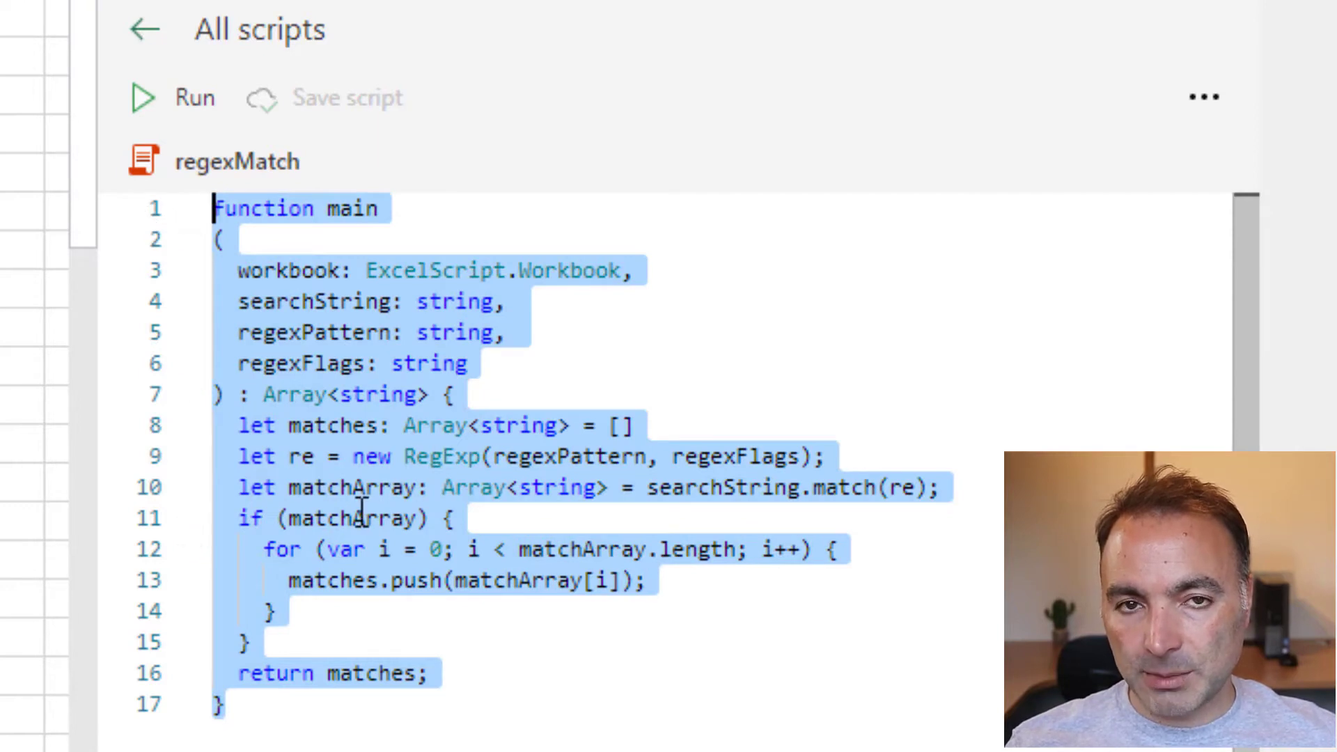
pyautogui.moveTo(328, 541)
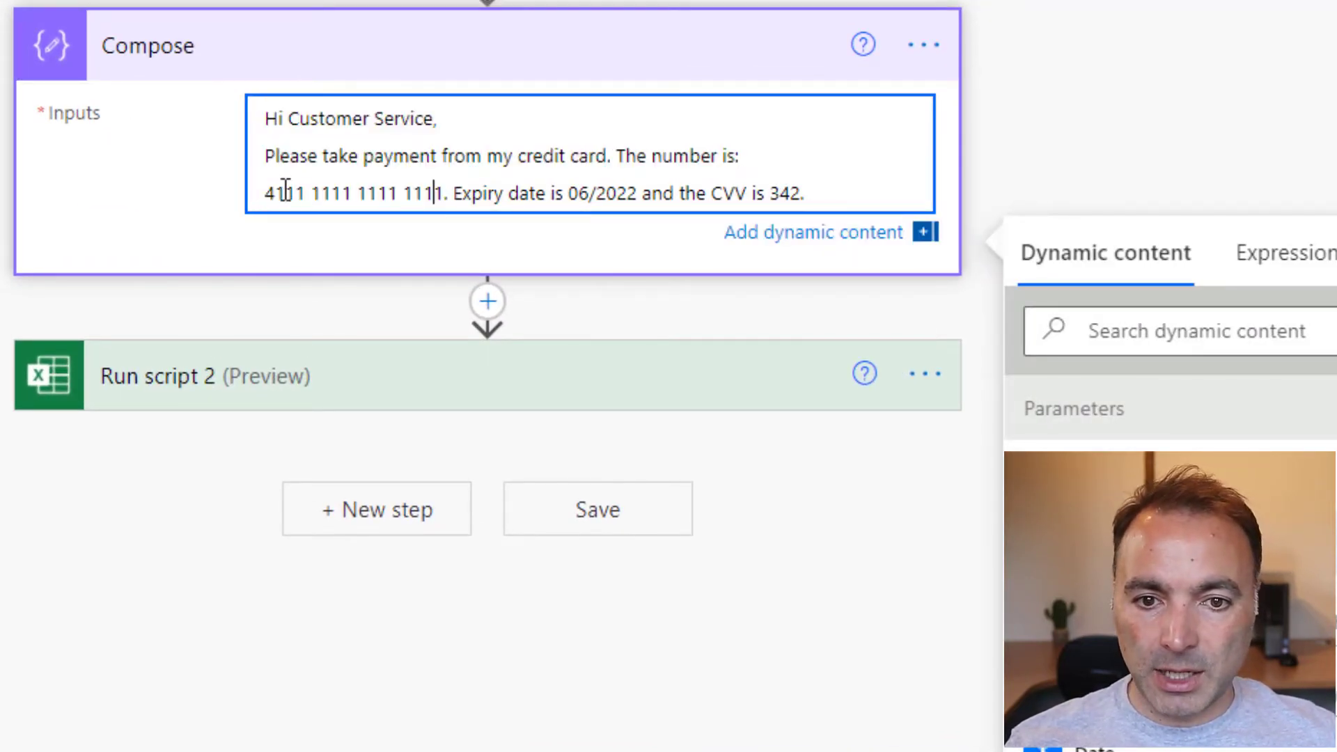
# Step: Highlight the card number, then review Run script 2's asterisk mask, digit pattern and global flag
pyautogui.moveTo(265, 192); pyautogui.dragTo(440, 193)
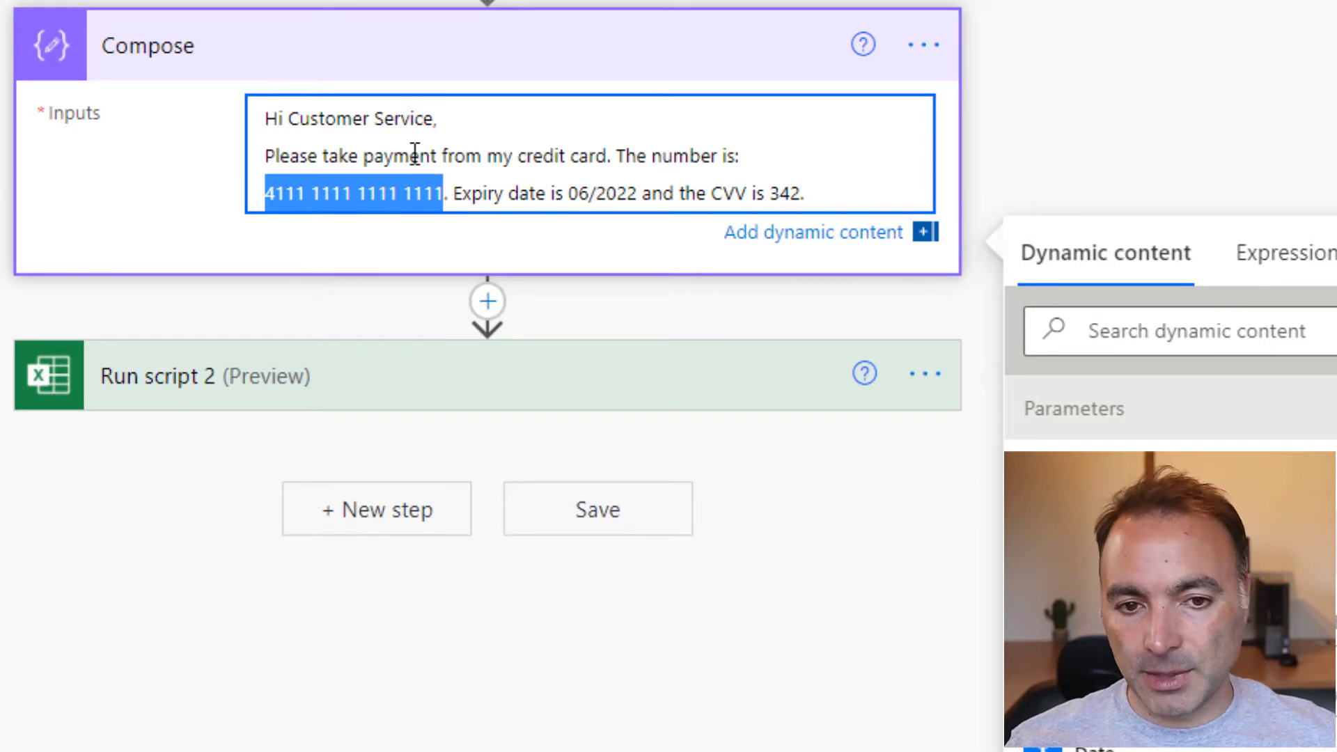
pyautogui.click(347, 118)
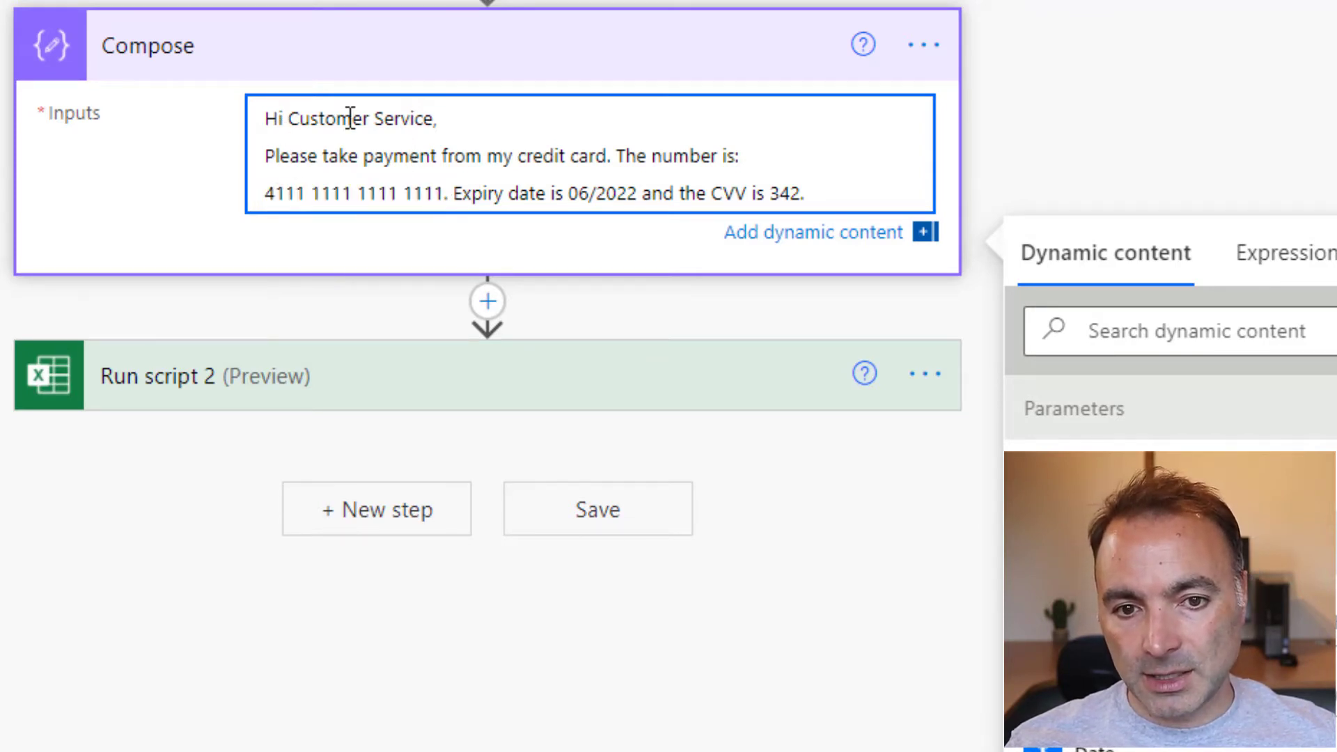
pyautogui.moveTo(259, 407)
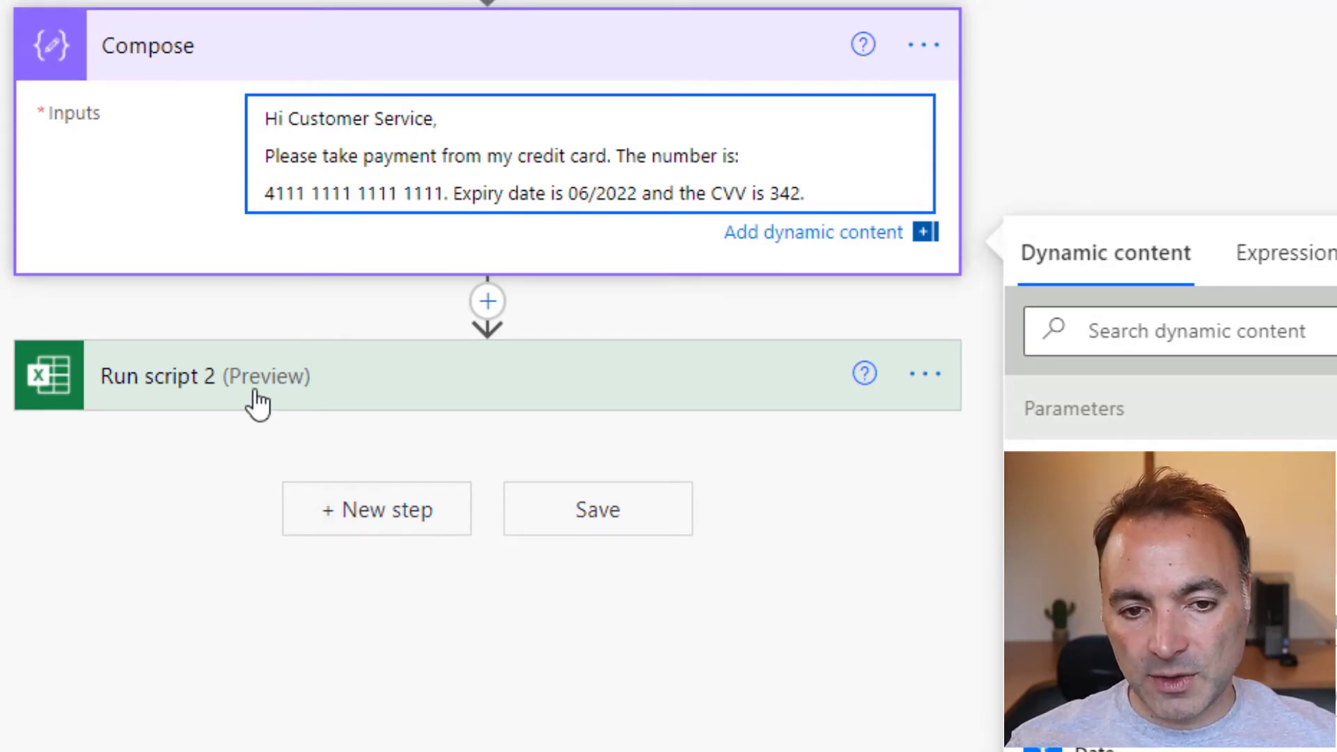
pyautogui.click(179, 376)
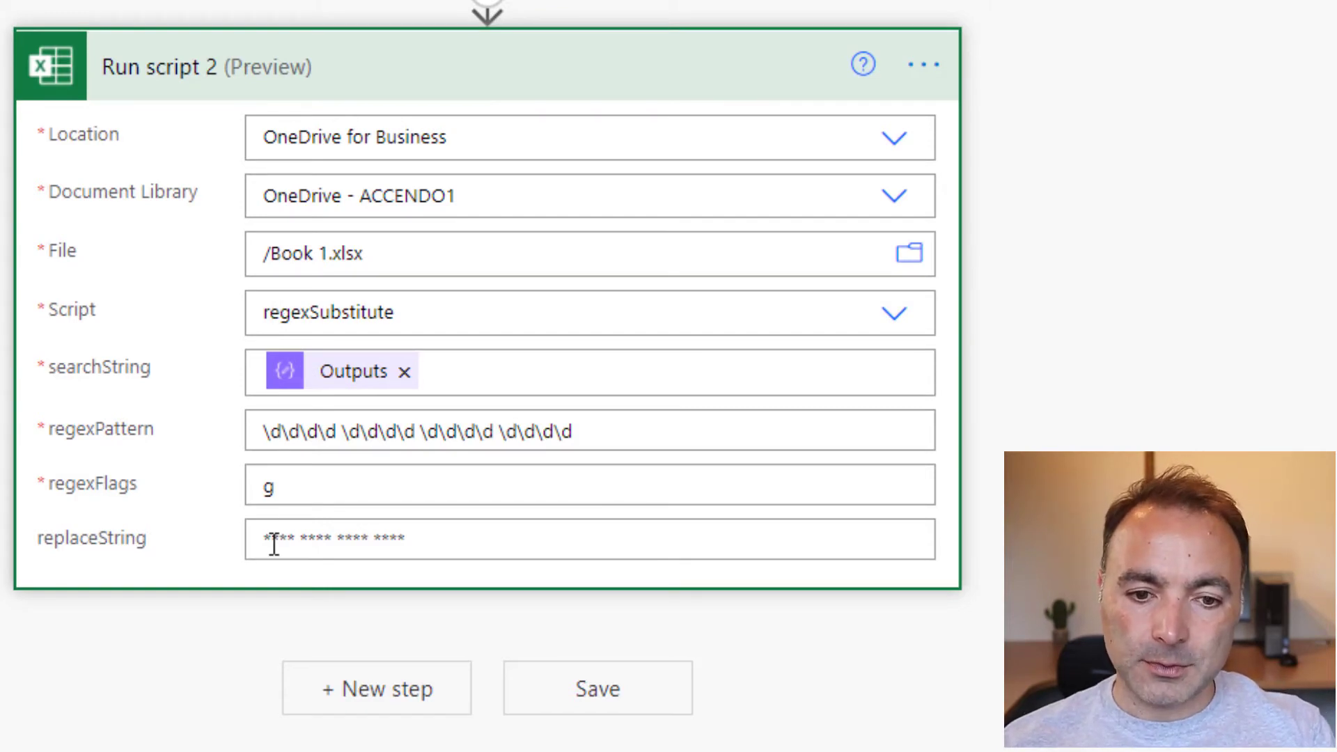
pyautogui.click(333, 538)
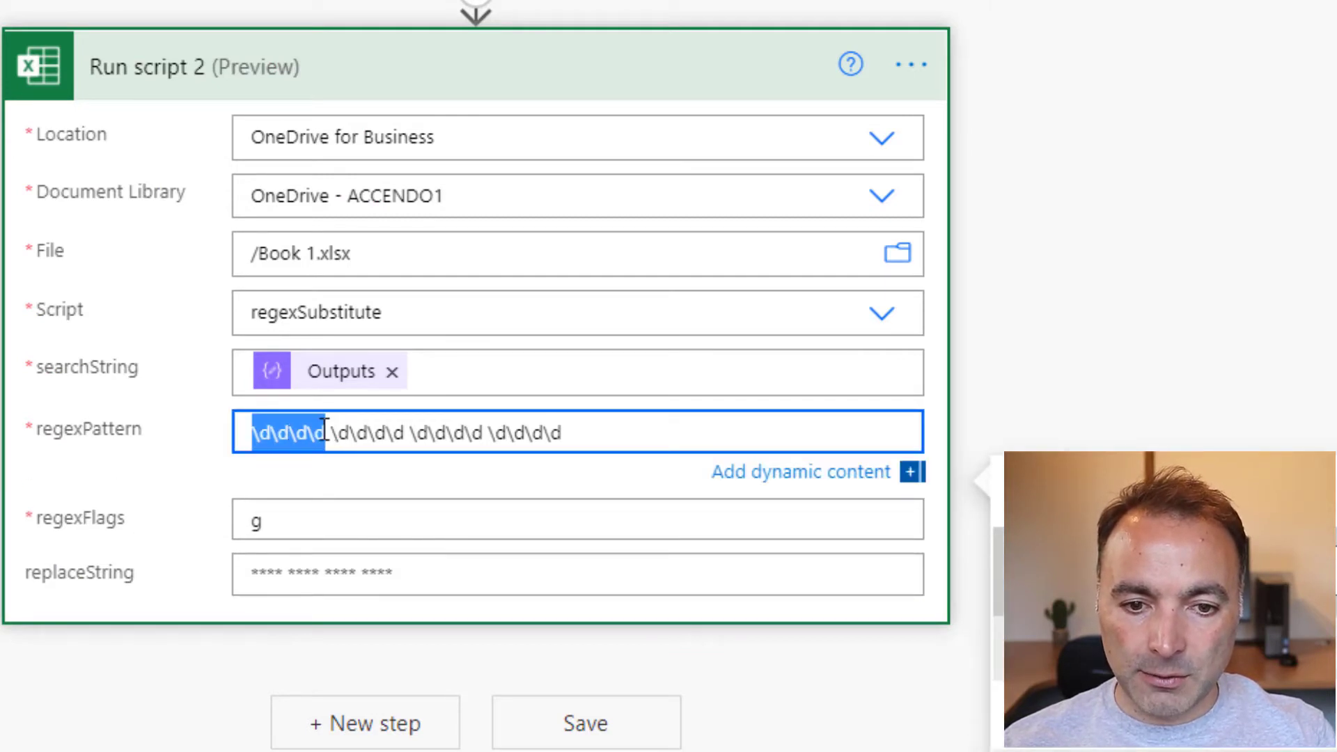
pyautogui.moveTo(315, 432); pyautogui.dragTo(439, 433)
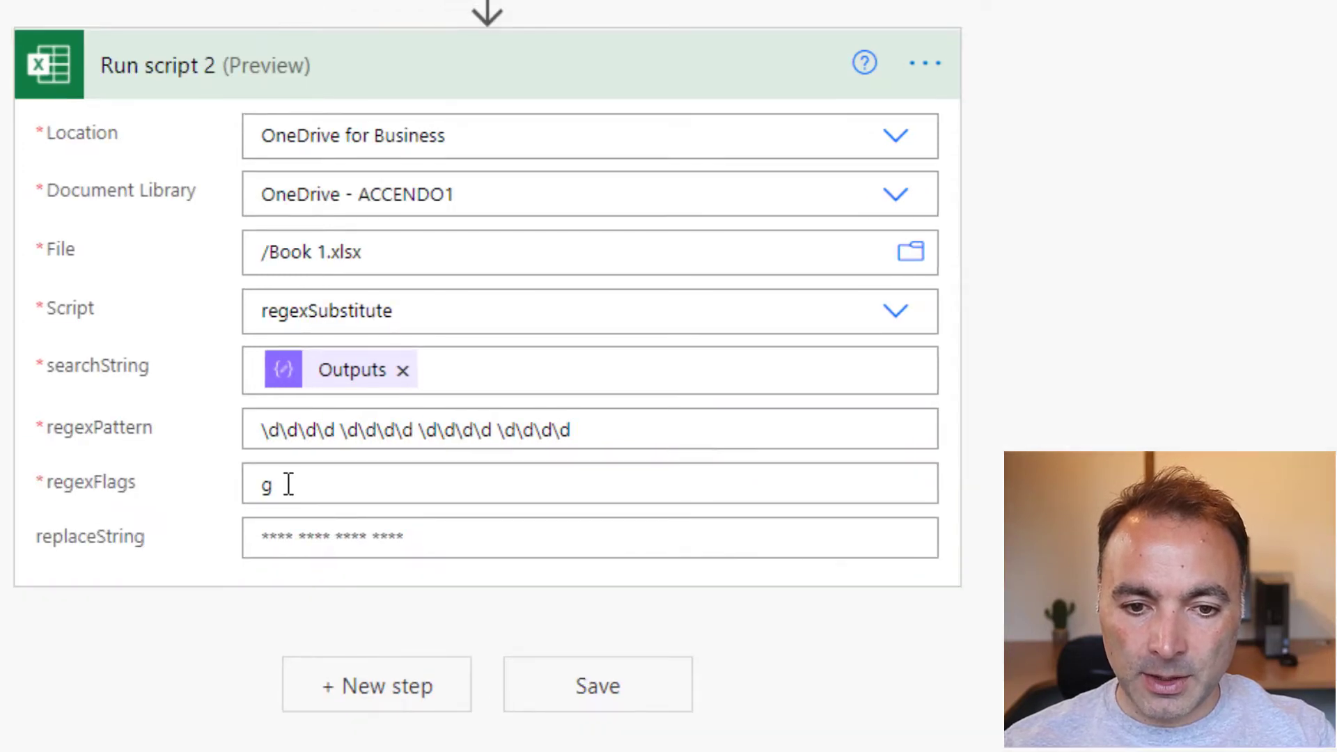
pyautogui.click(546, 495)
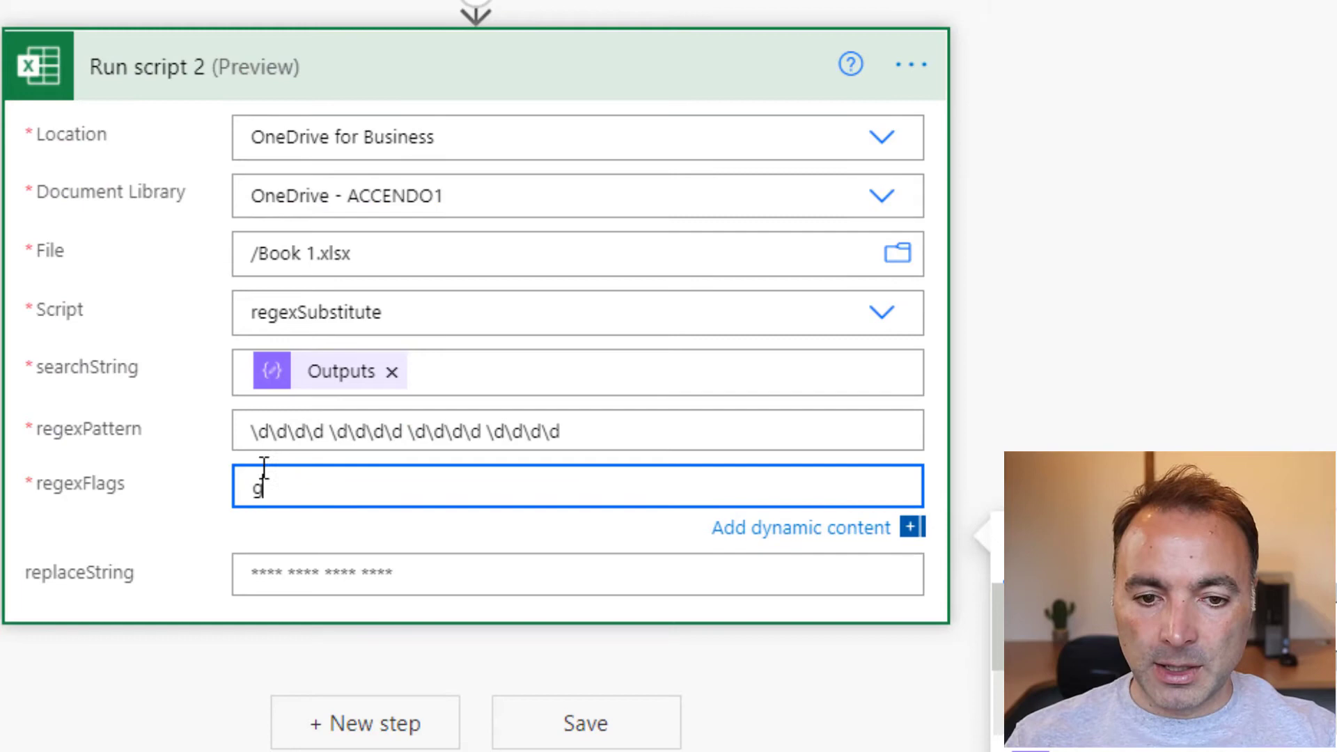
pyautogui.moveTo(961, 70)
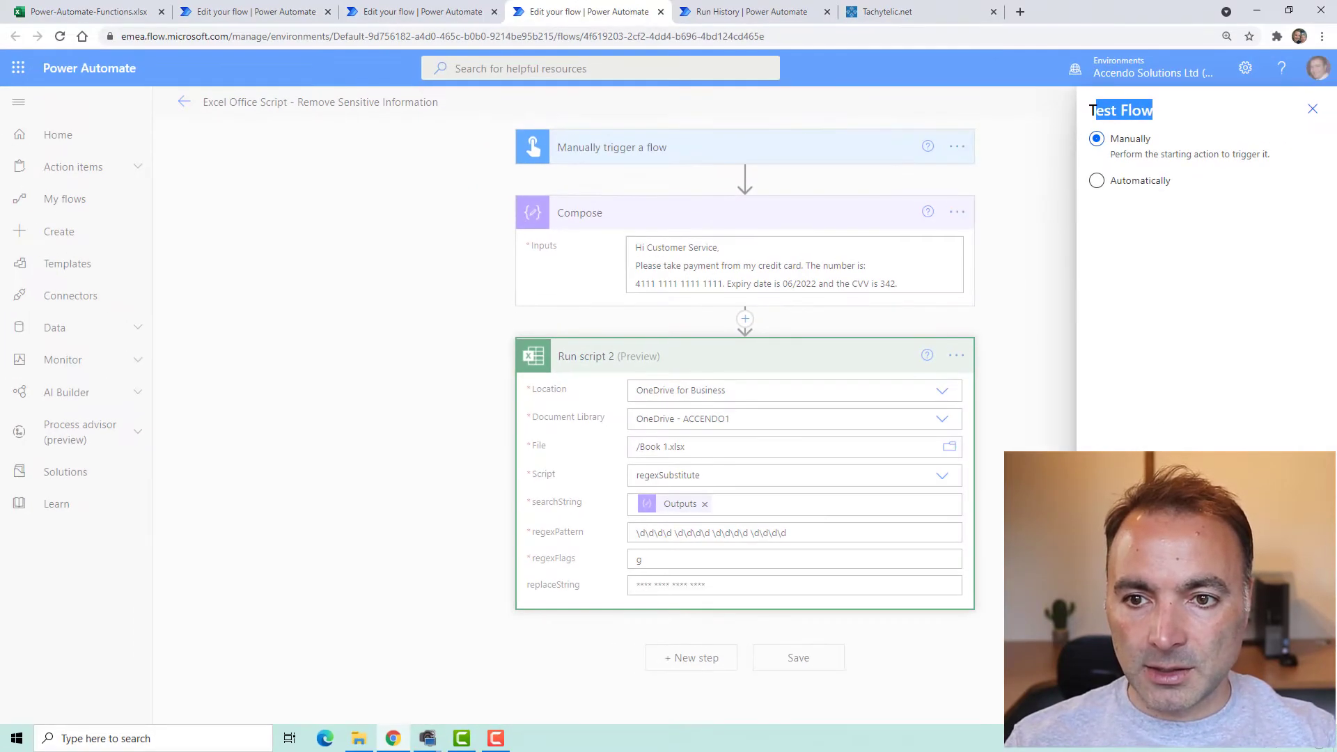
# Step: Start the manual test run of the card-masking flow
pyautogui.click(1312, 109)
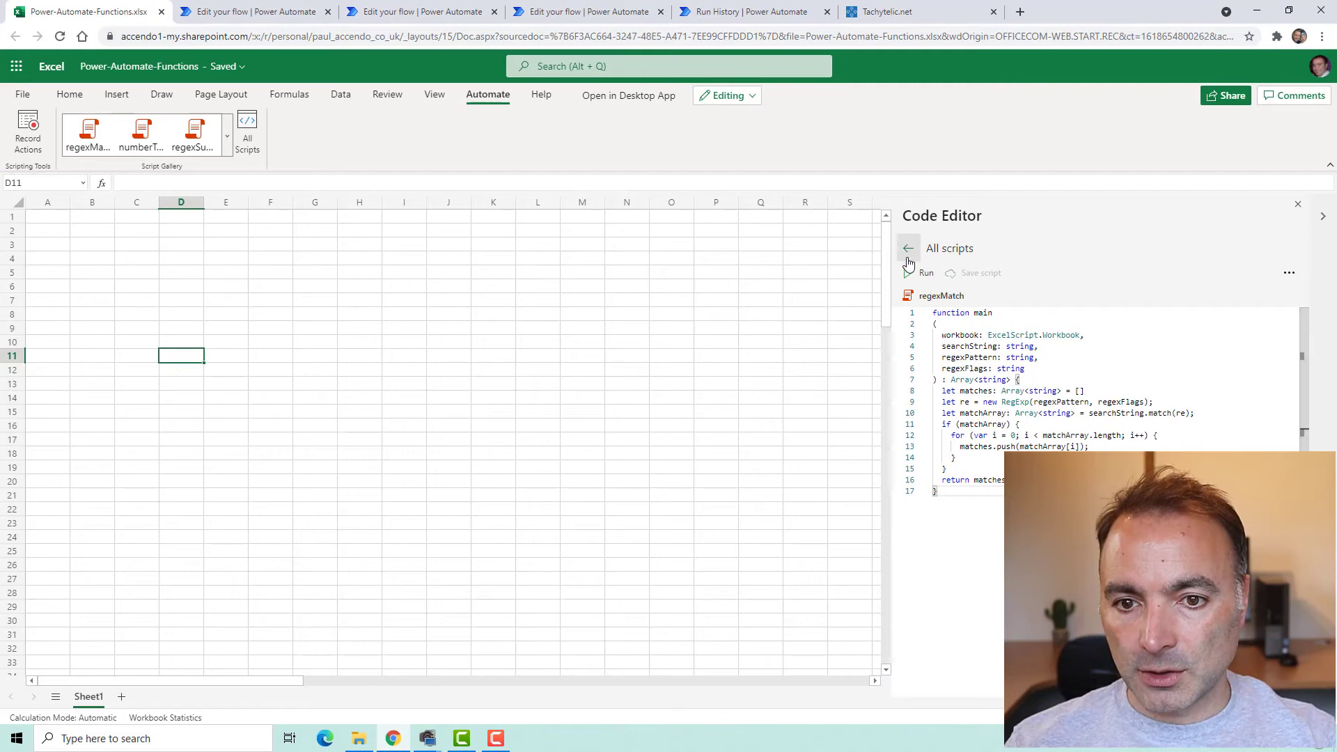
# Step: Open regexSubstitute's code from the script list, then go to the Remove extra spaces flow
pyautogui.click(908, 248)
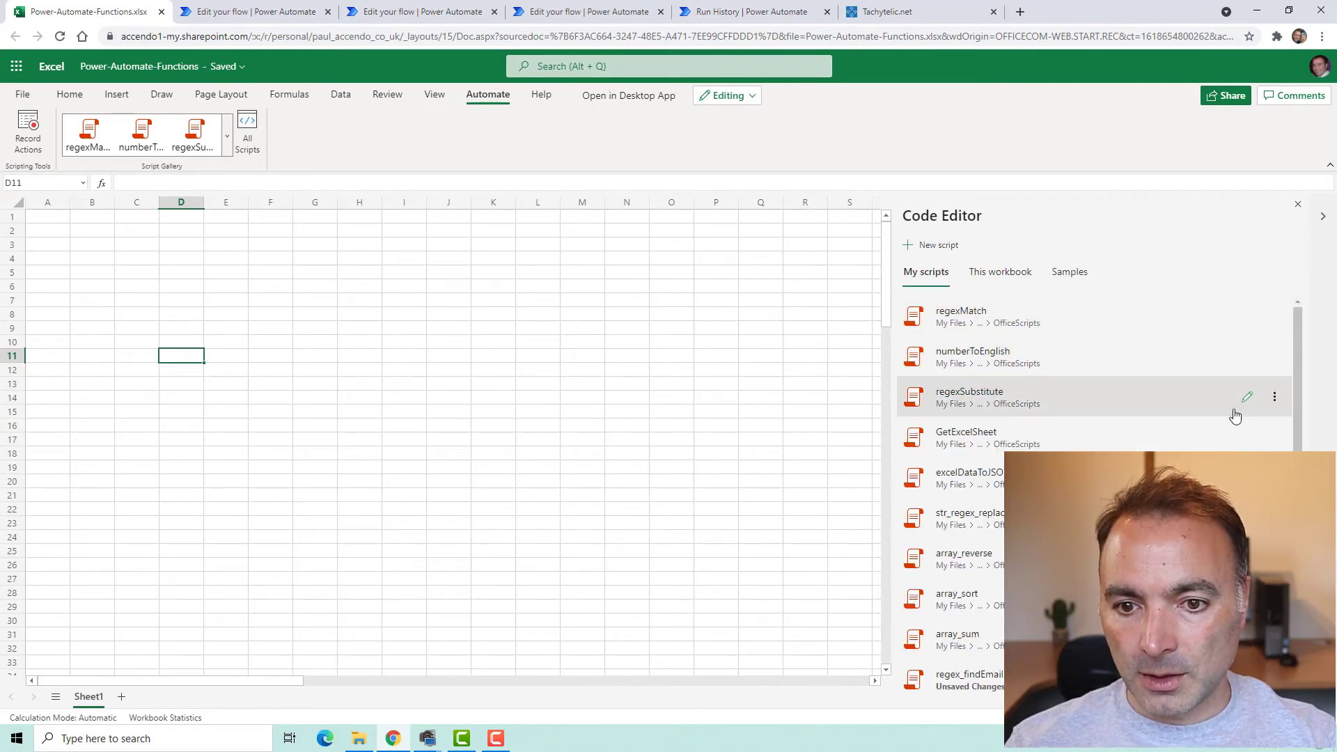
pyautogui.click(970, 391)
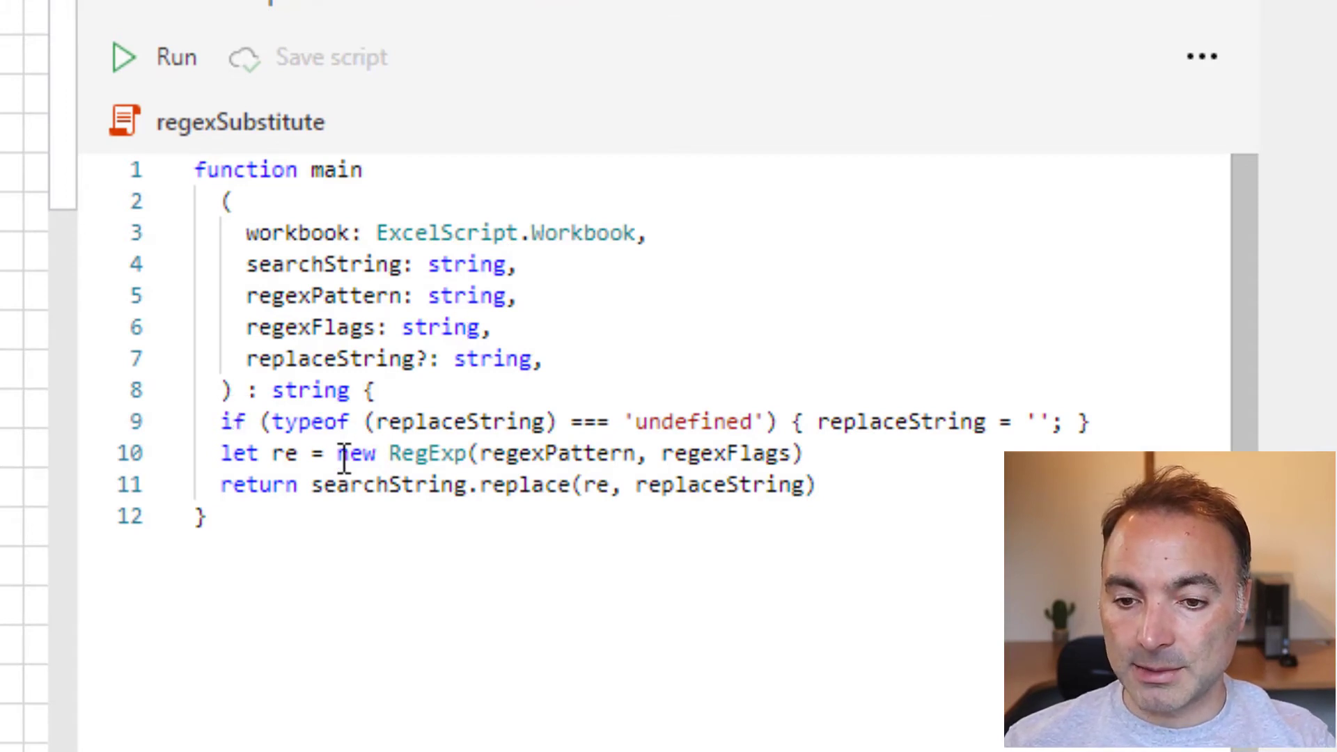
pyautogui.moveTo(320, 393)
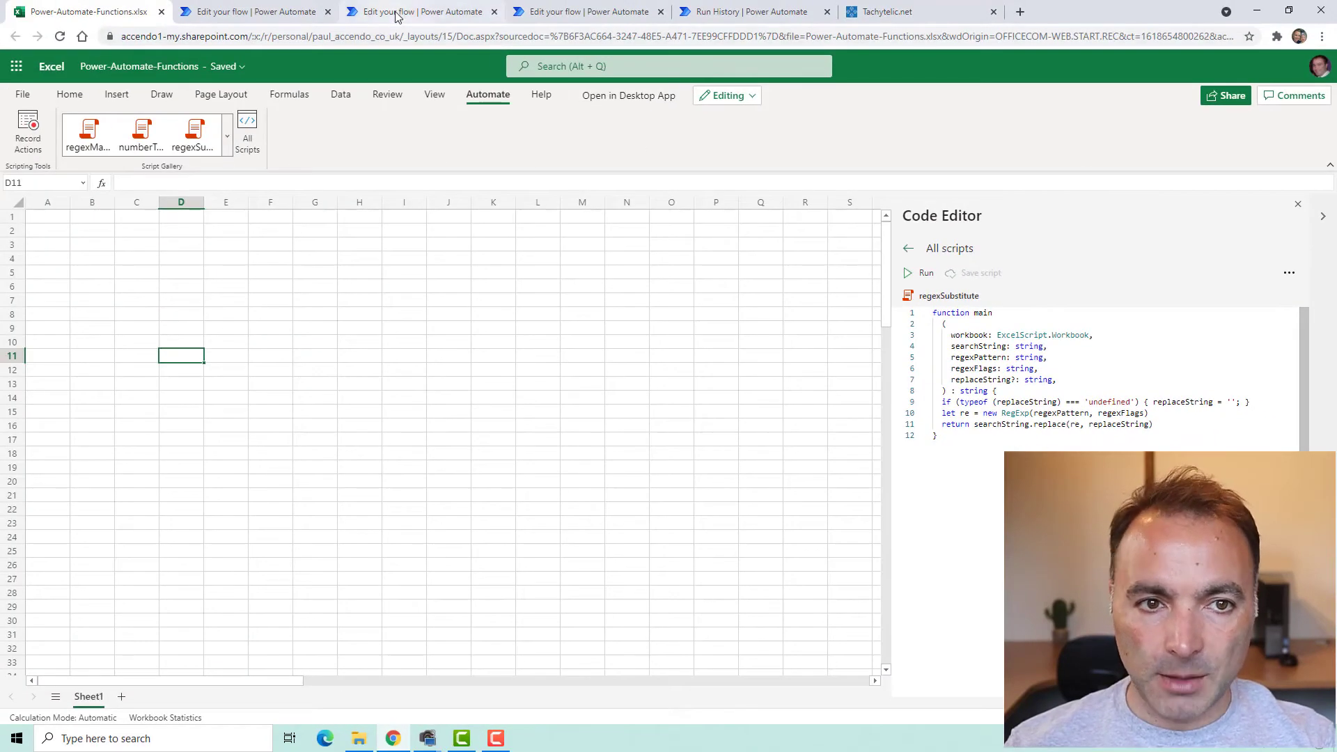
pyautogui.click(406, 12)
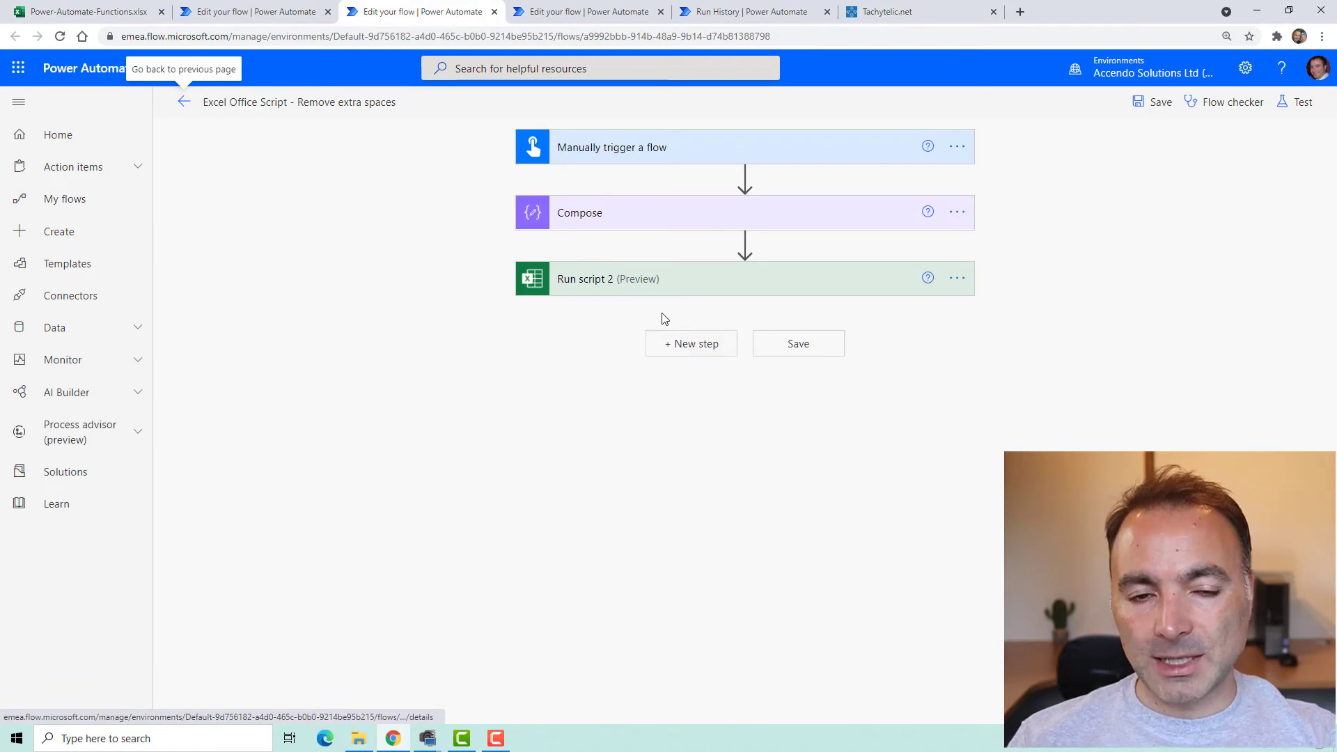
pyautogui.moveTo(571, 310)
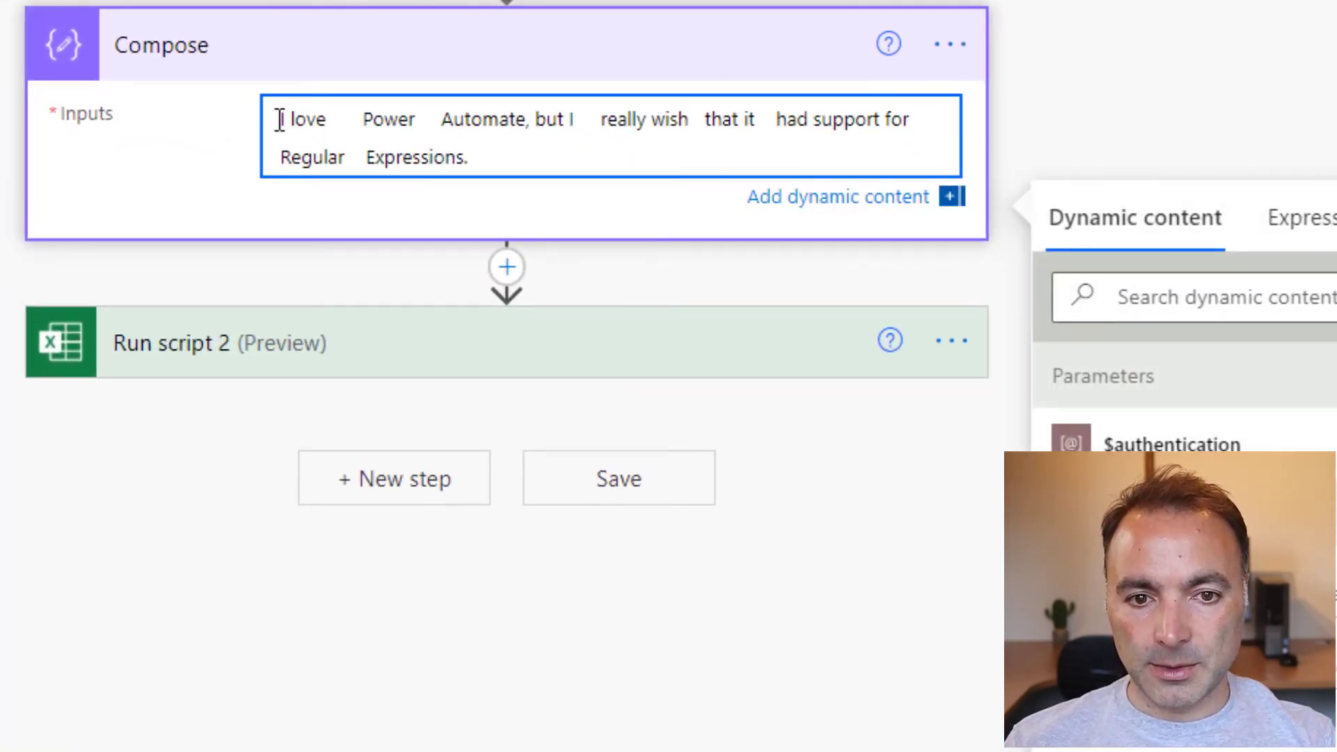
# Step: Highlight the spaced-out sentence and inspect the Compose output used as search text
pyautogui.moveTo(280, 118); pyautogui.dragTo(467, 157)
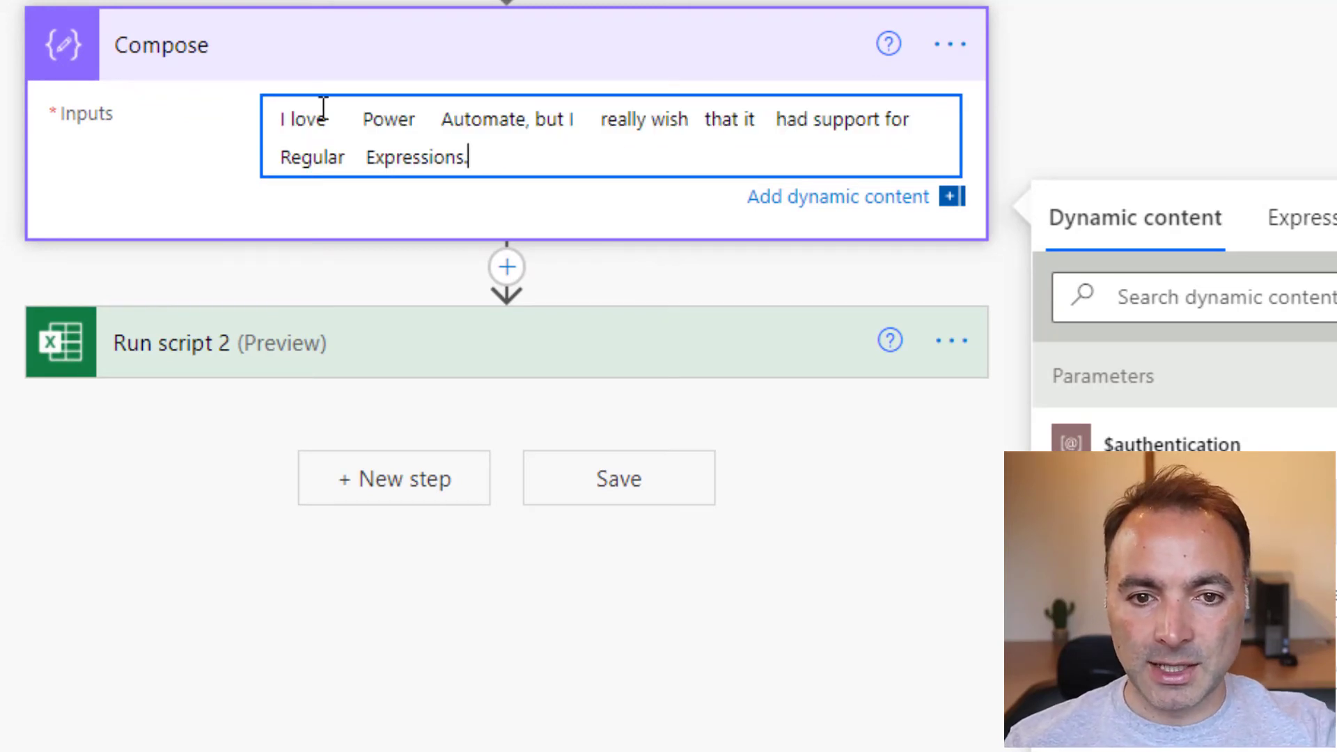
pyautogui.doubleClick(467, 118)
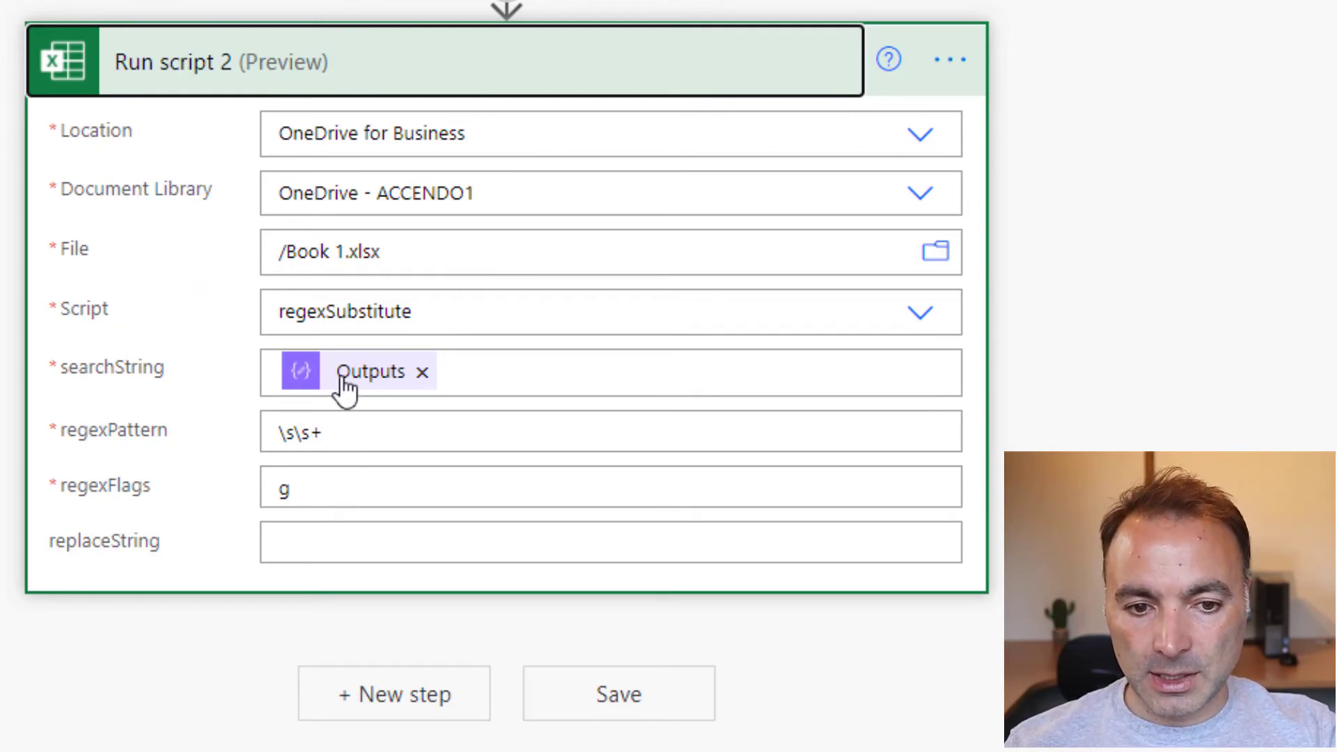
pyautogui.click(288, 432)
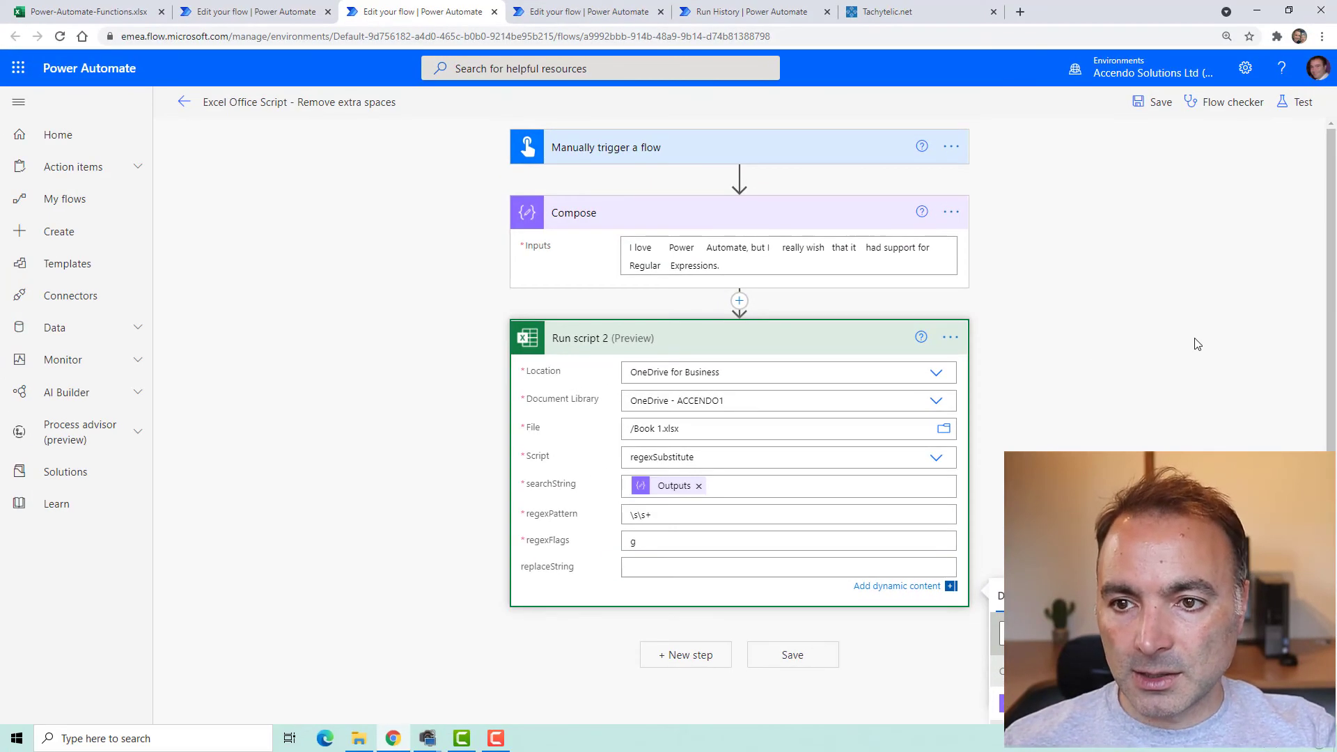
# Step: Test-run the extra-spaces flow and expand Run script 2's run details
pyautogui.click(1294, 102)
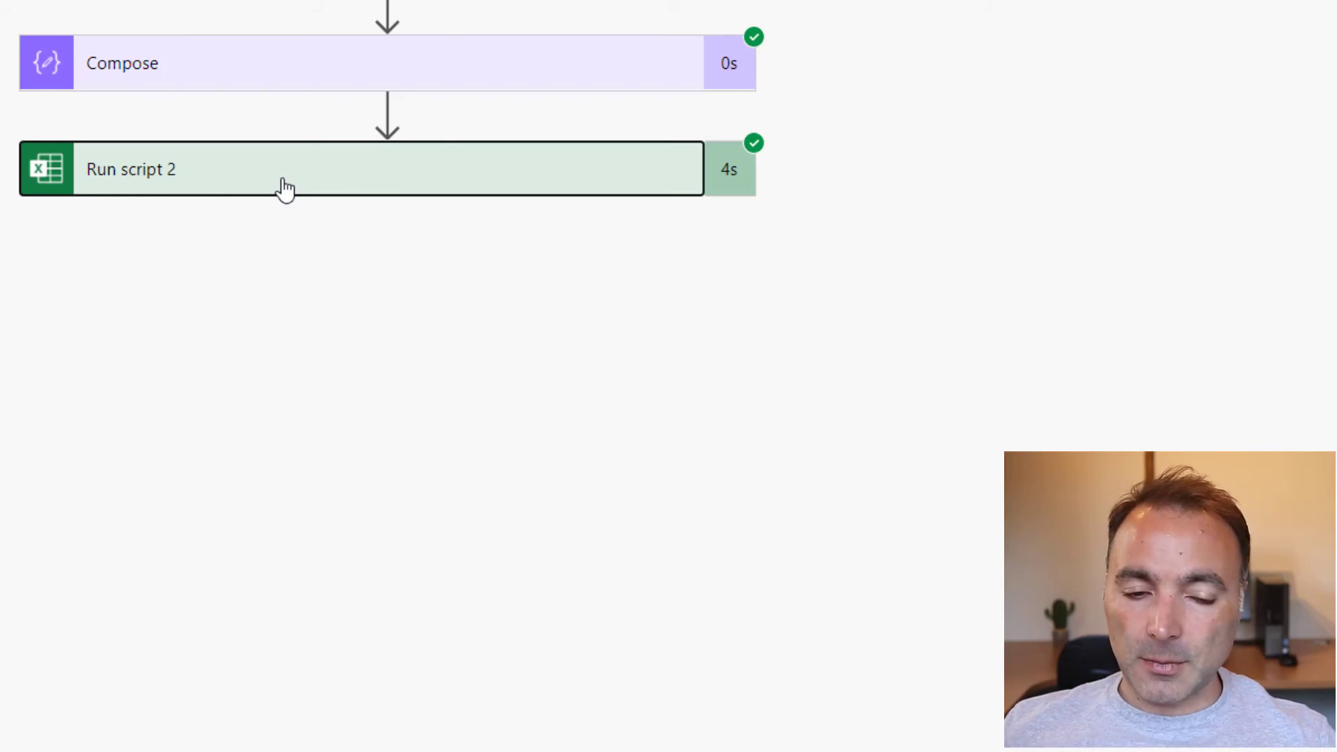
pyautogui.moveTo(197, 197)
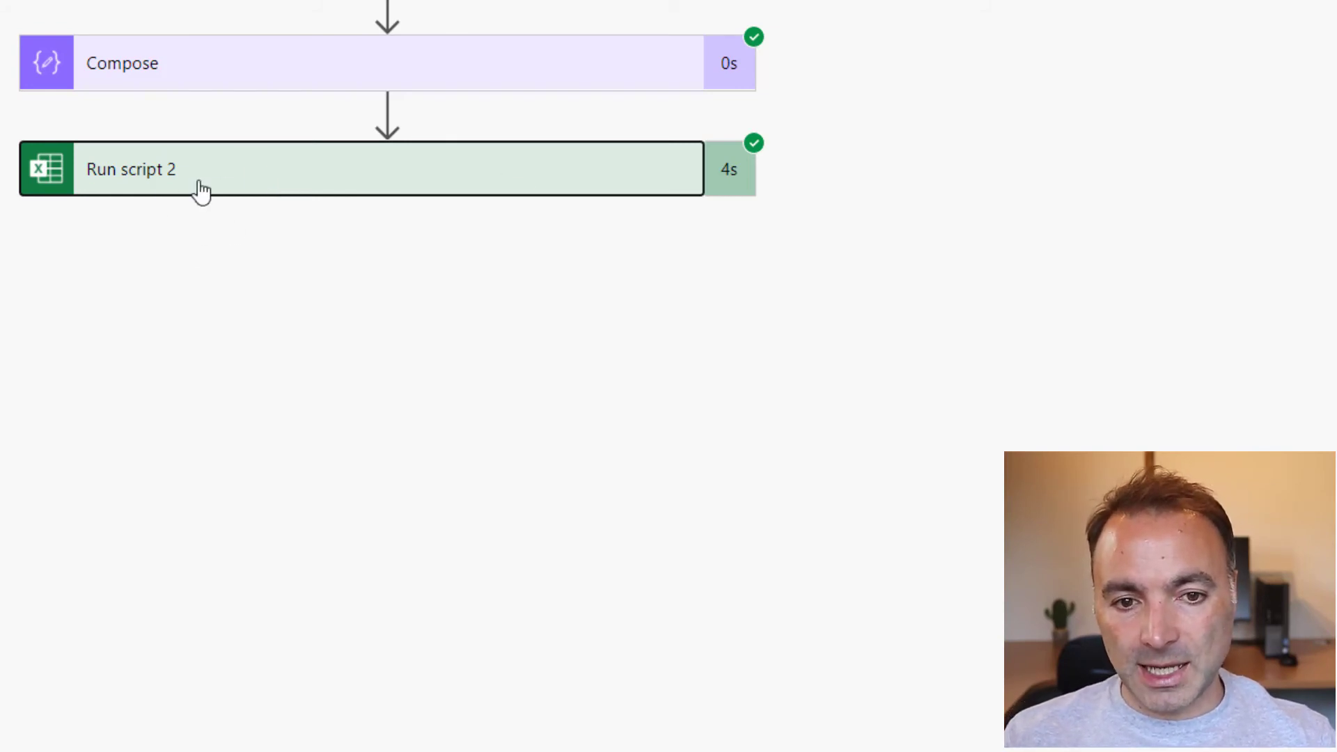
pyautogui.click(195, 174)
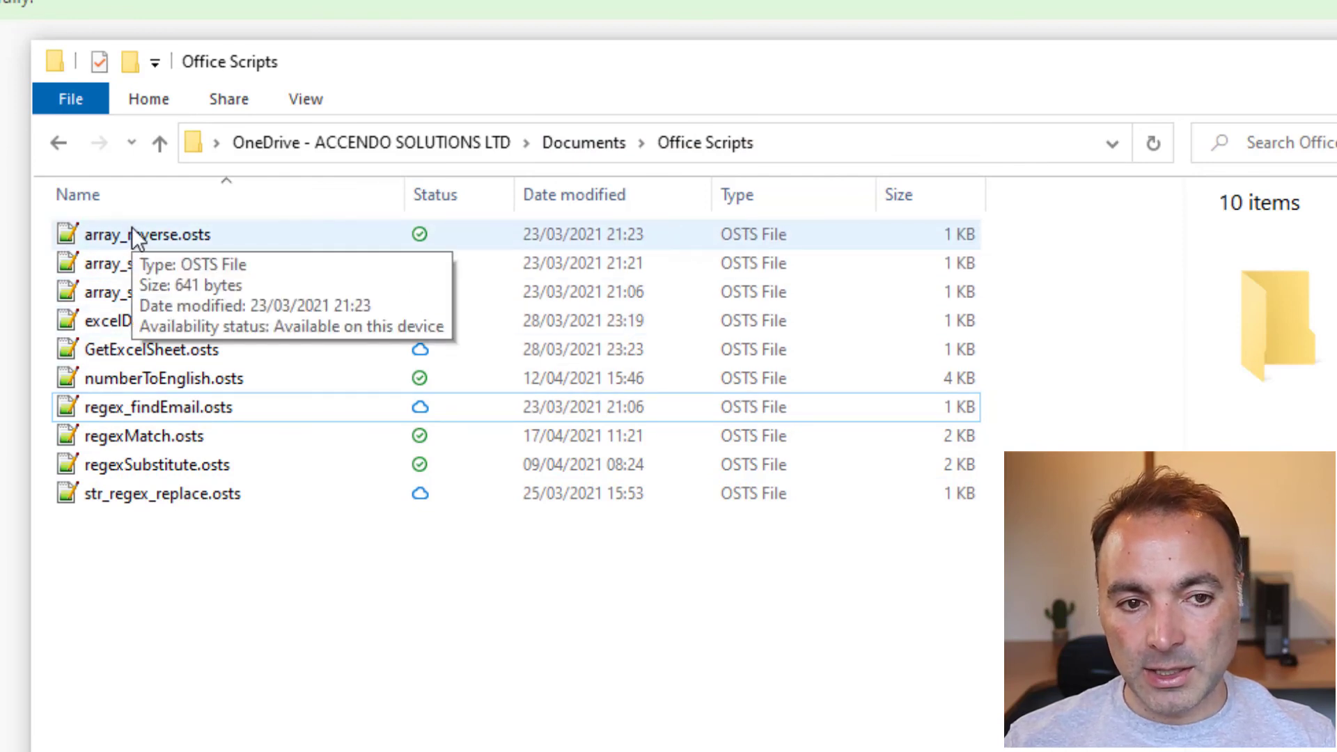
pyautogui.moveTo(425, 669)
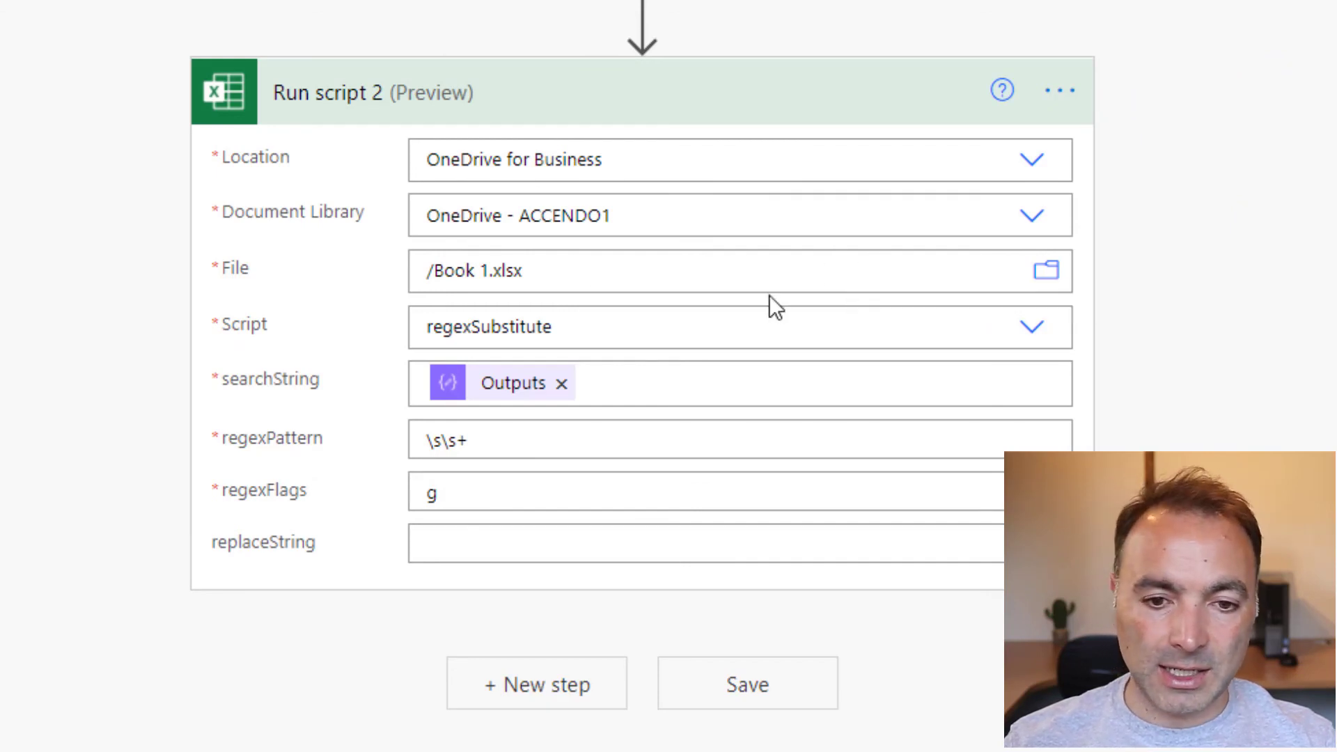
pyautogui.moveTo(1033, 328)
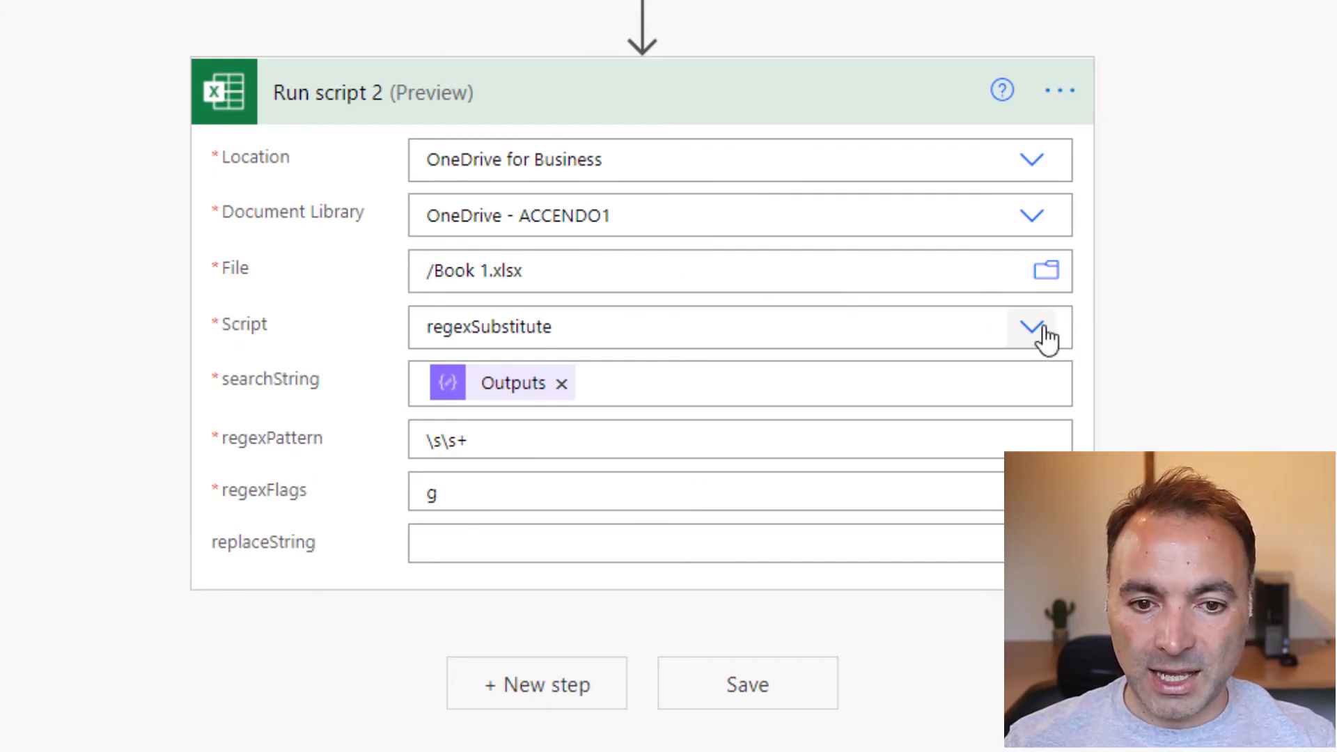